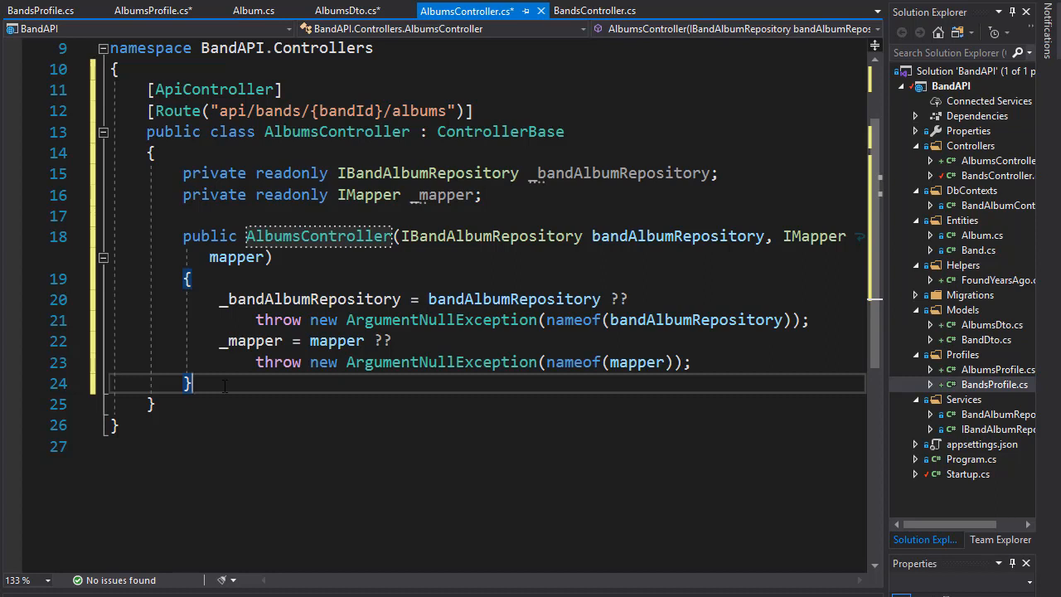
Declare an [HttpGet] public action returning ActionResult<IEnumerable<AlbumsDto>> below the constructor
text([])
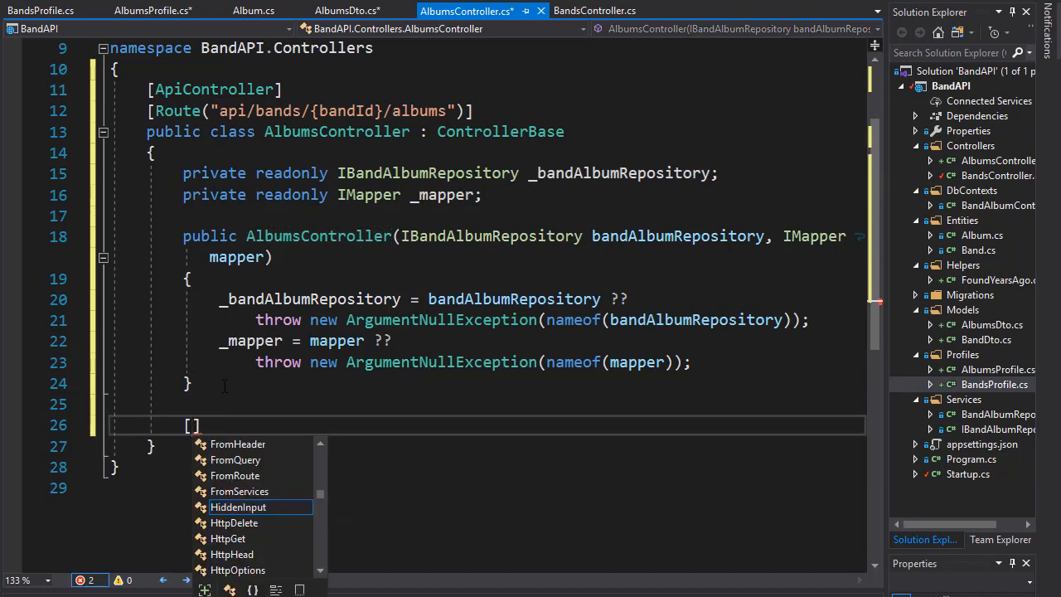
text(HttpGet)
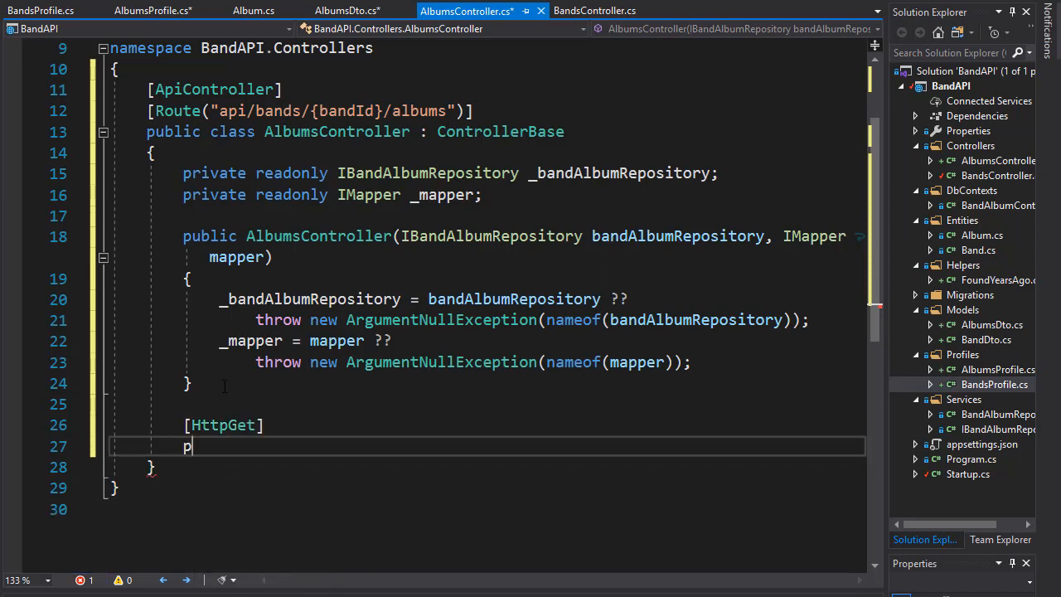
text(ublic)
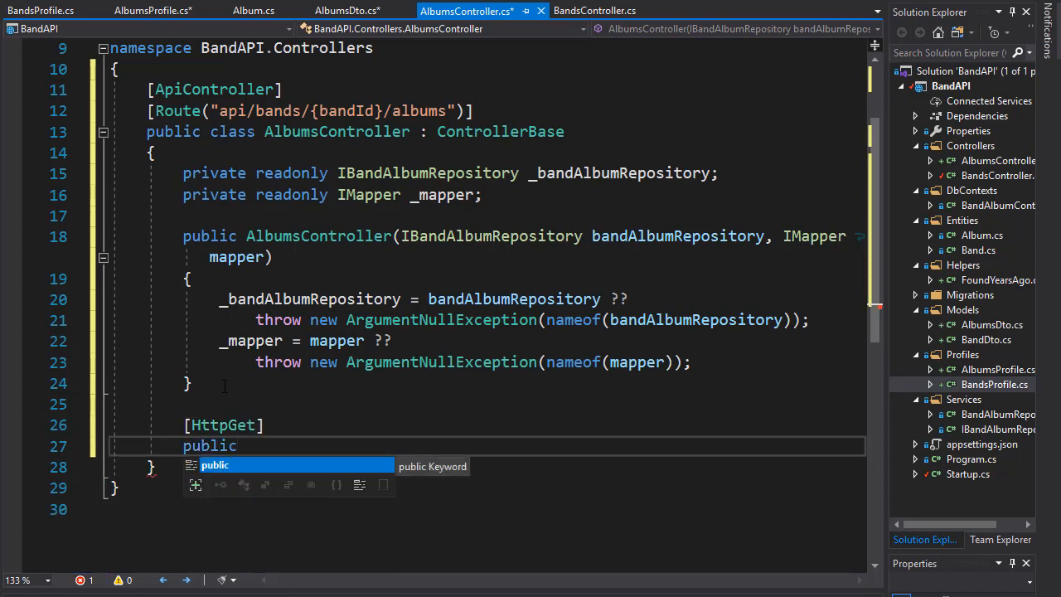
key(Escape)
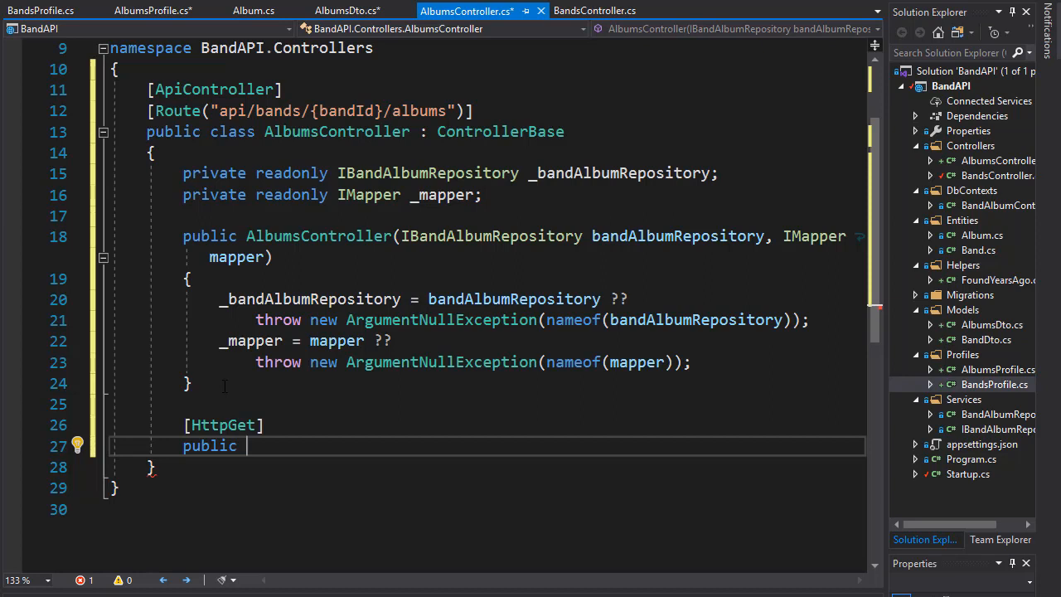
text(ActionResult)
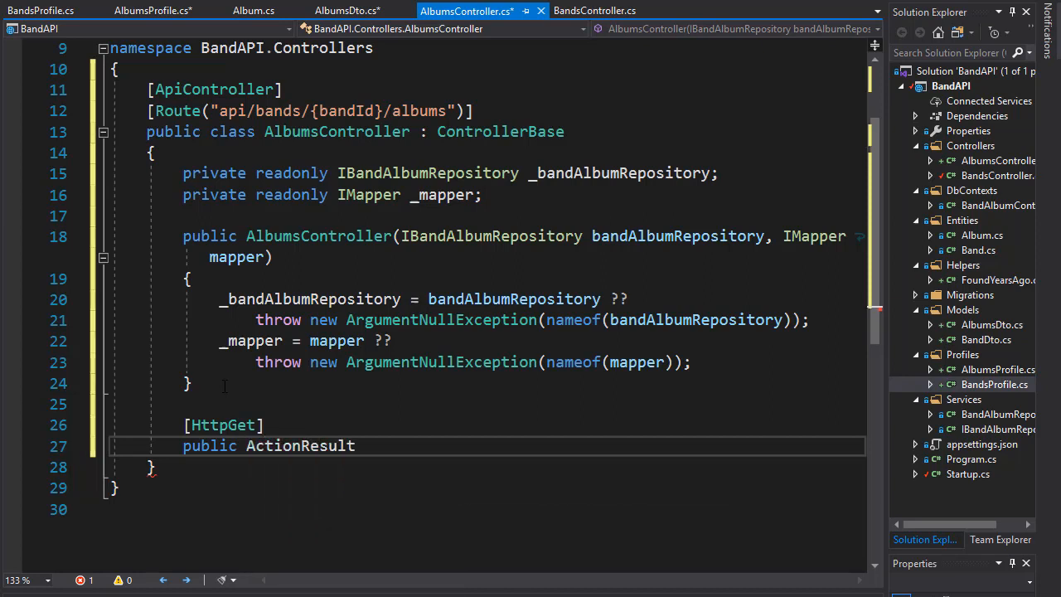
text(<I>)
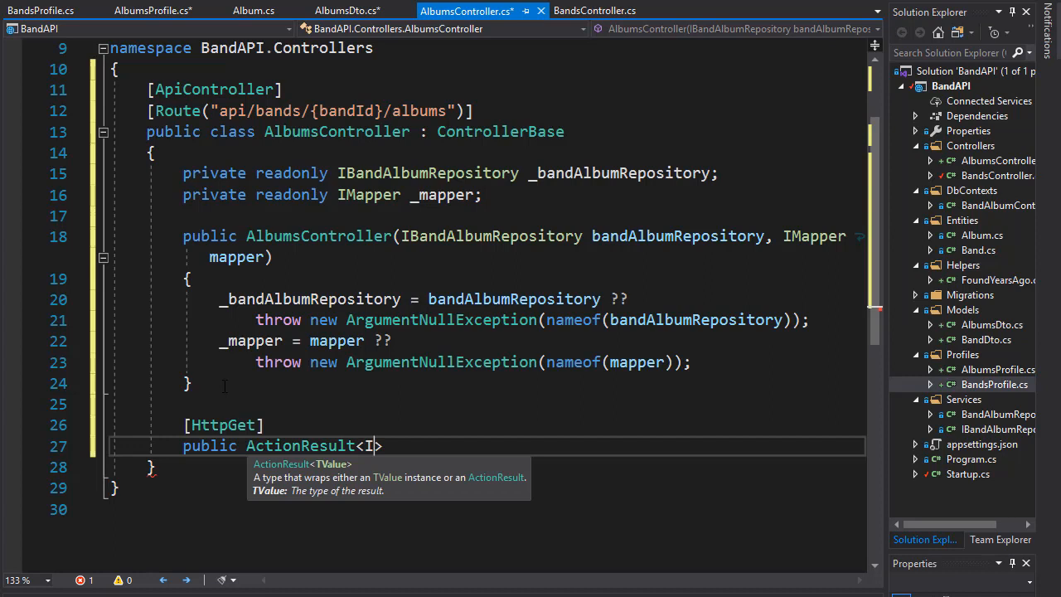
text(Enumerable)
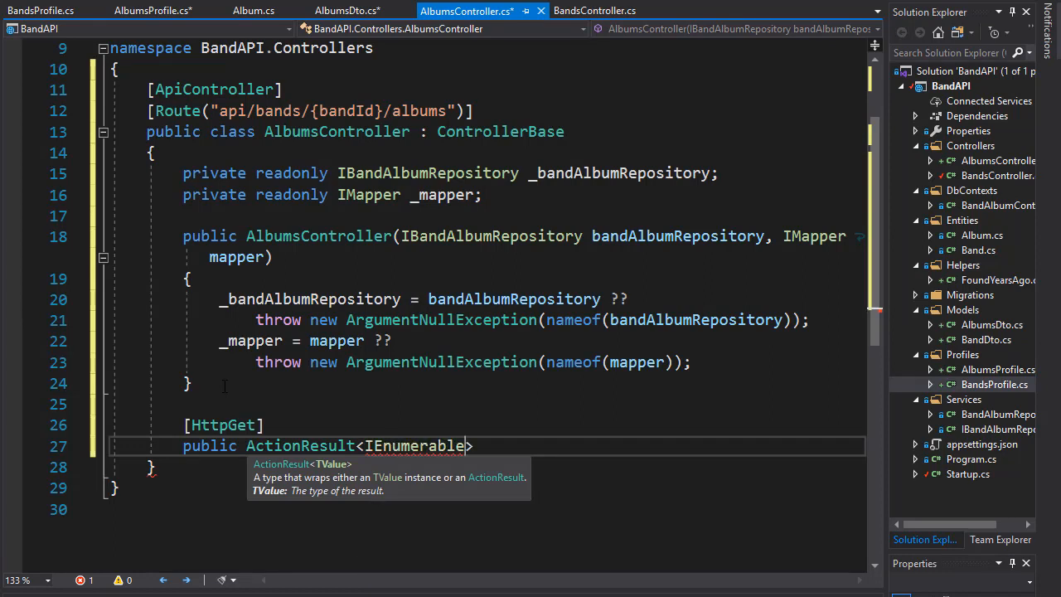
text(>)
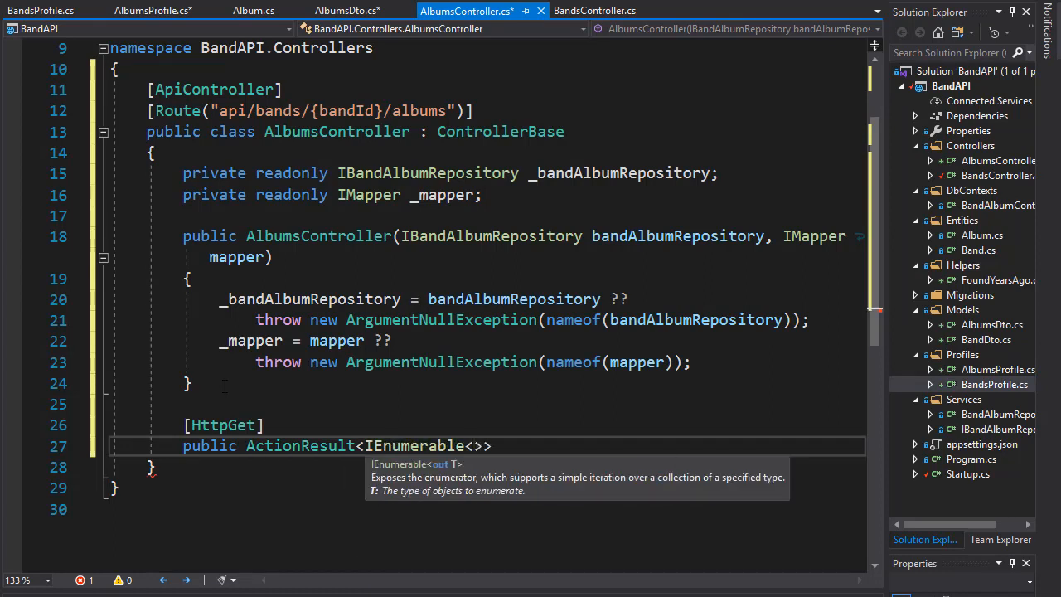
text(AlbumsDto)
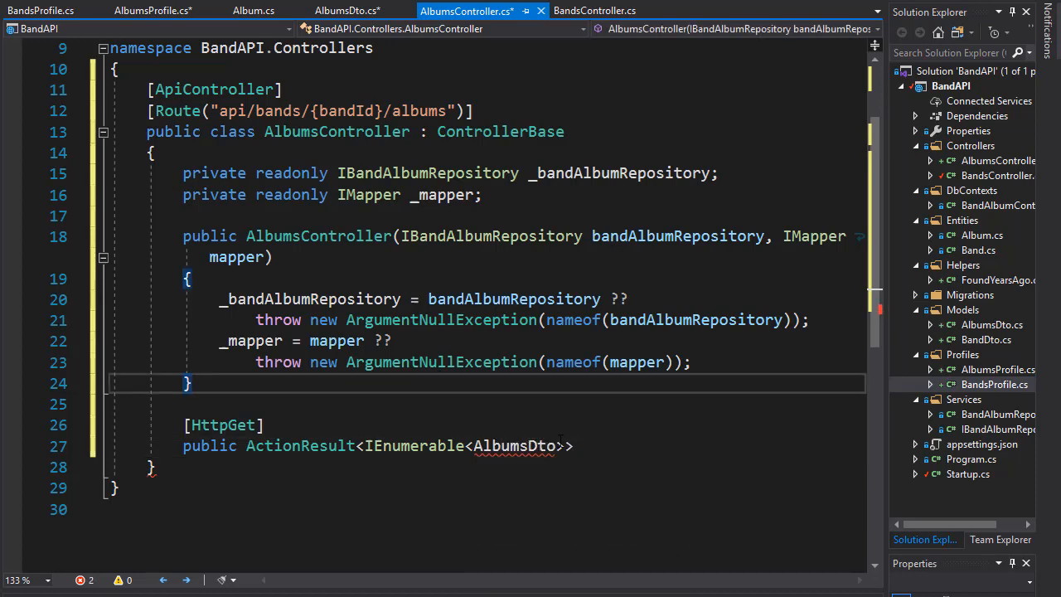
scroll(down, 3)
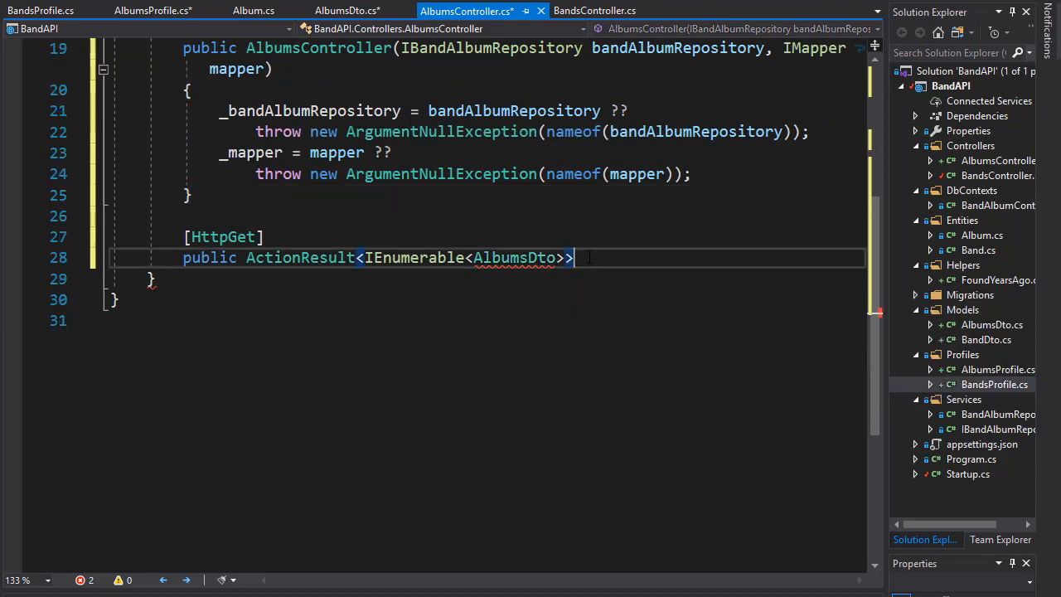
Write the signature GetAlbumsForBand(Guid bandId) and add an empty braced body
text(Get)
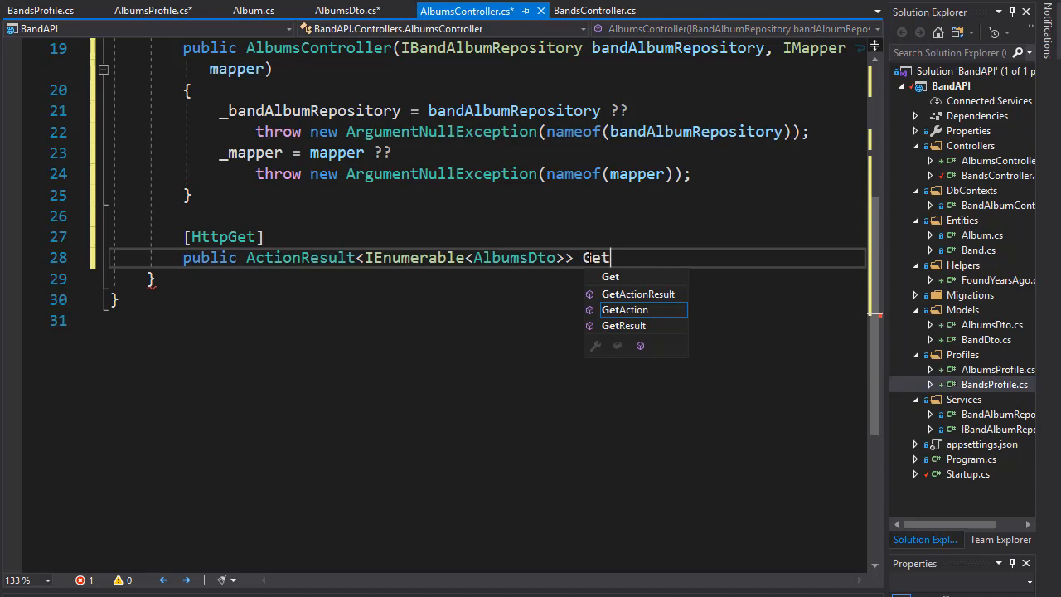
text(Albums)
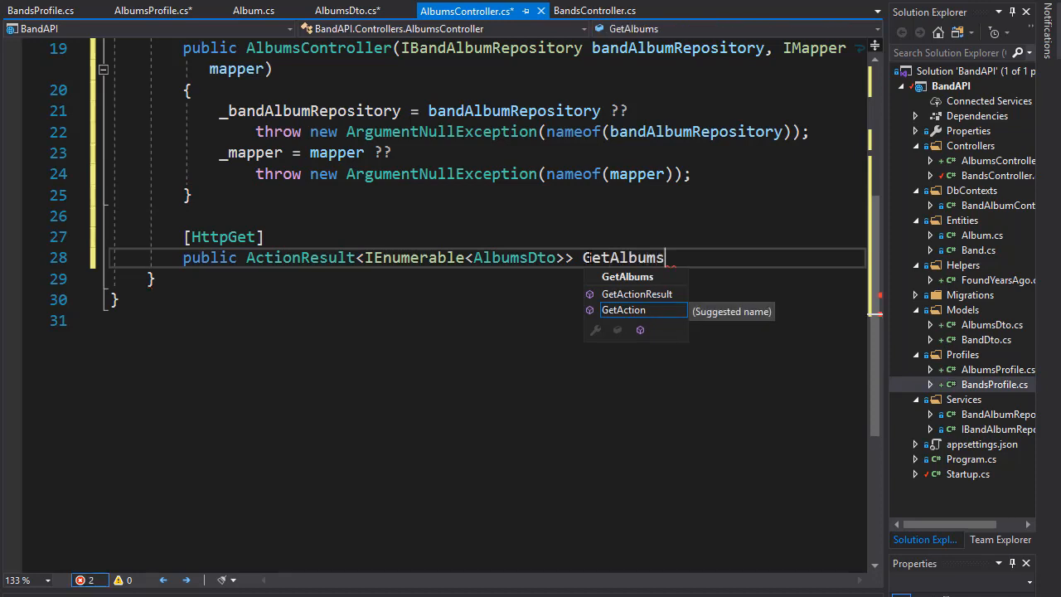
text(ForBand)
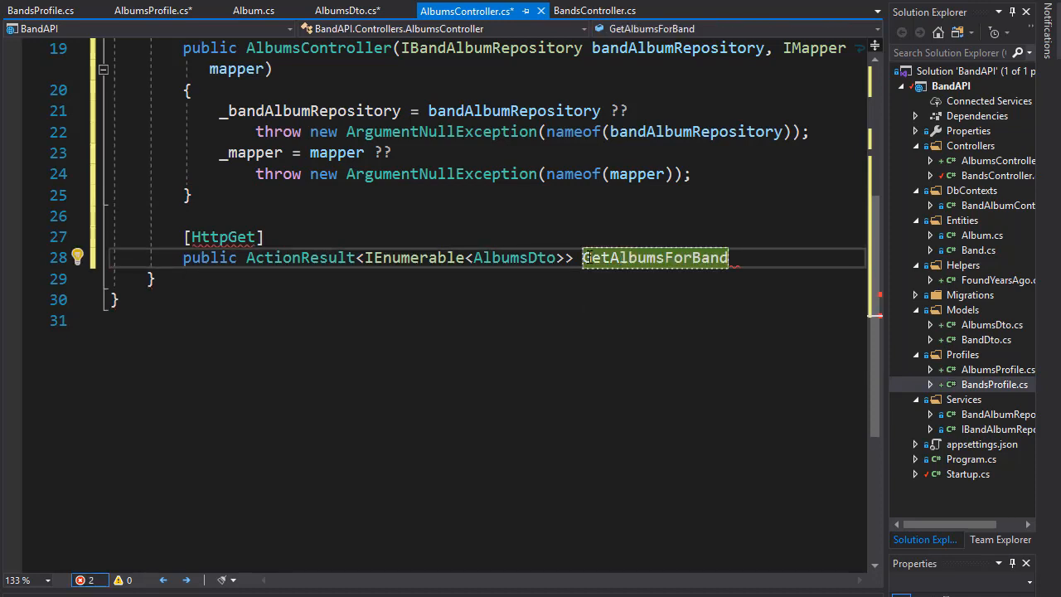
text(())
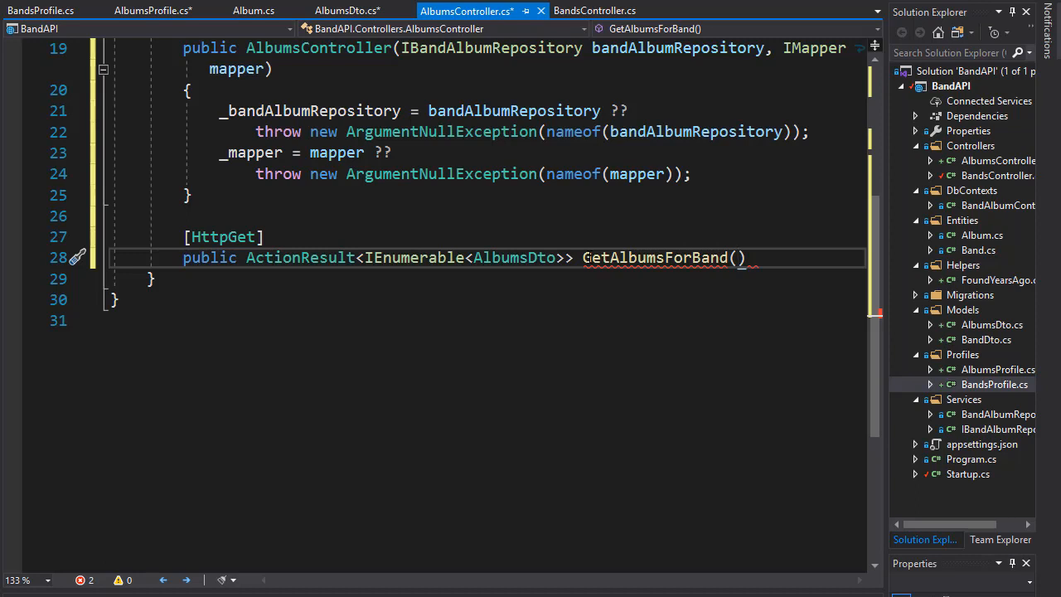
text(G)
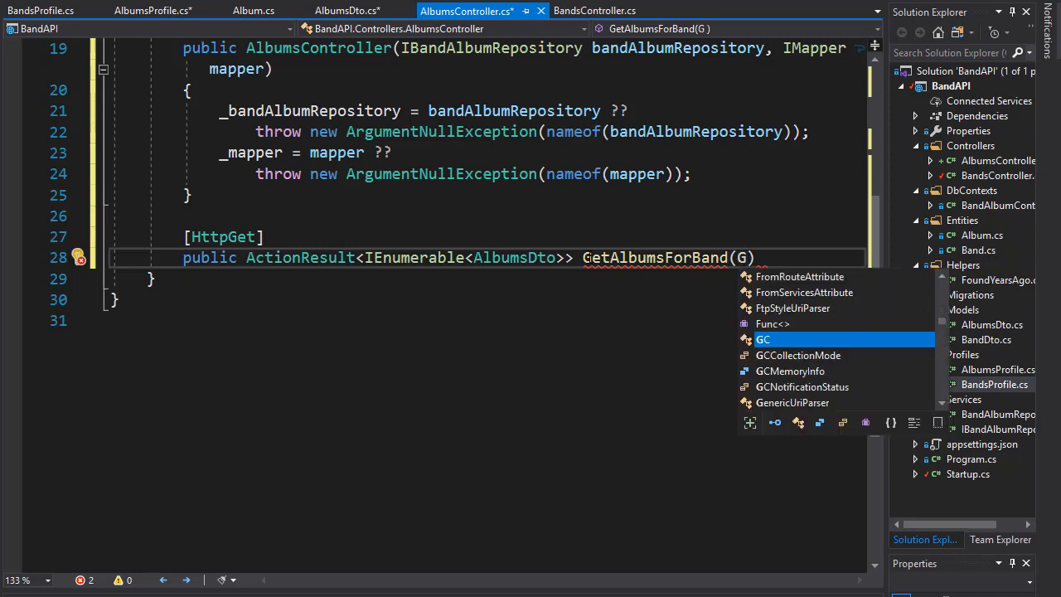
text(uid)
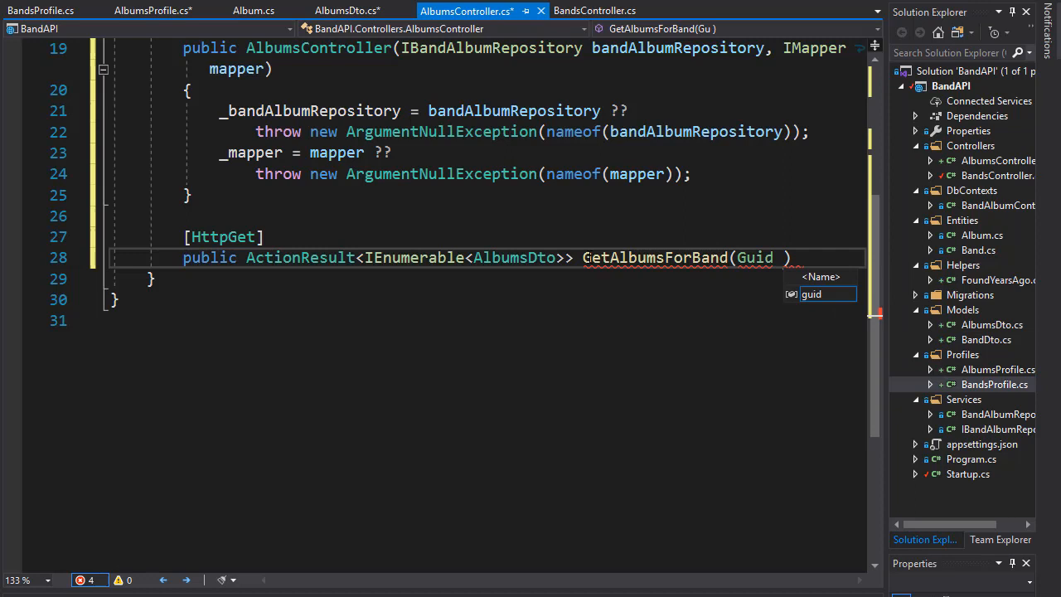
text(bandId)
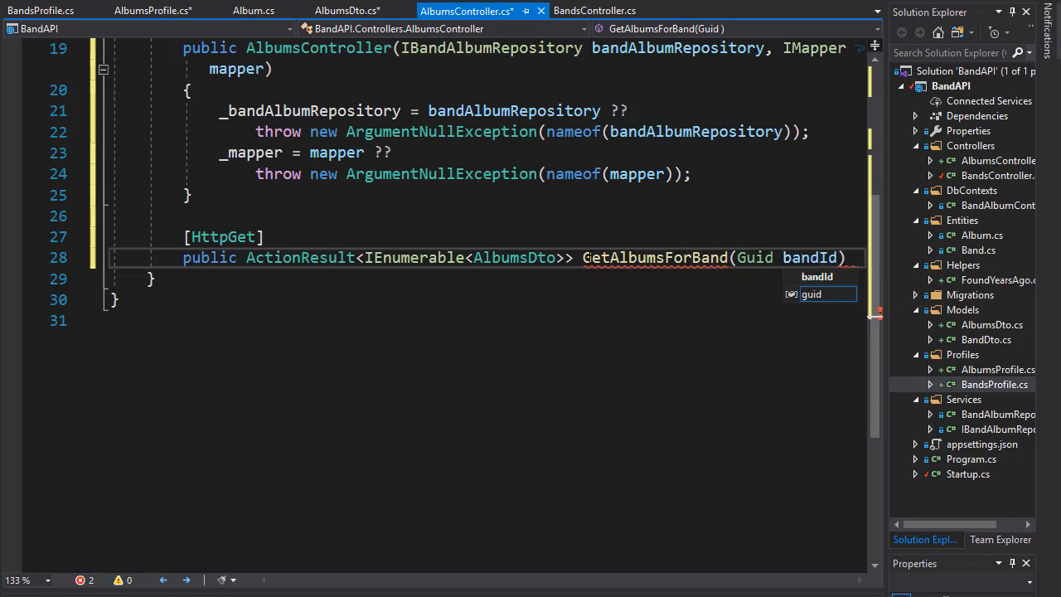
key(enter)
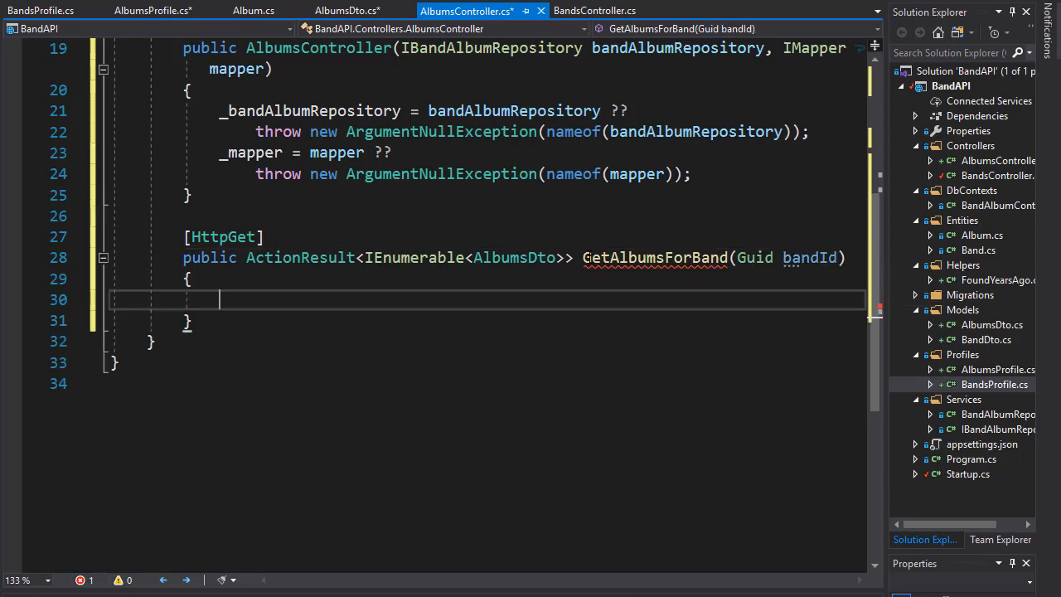
double_click(810, 256)
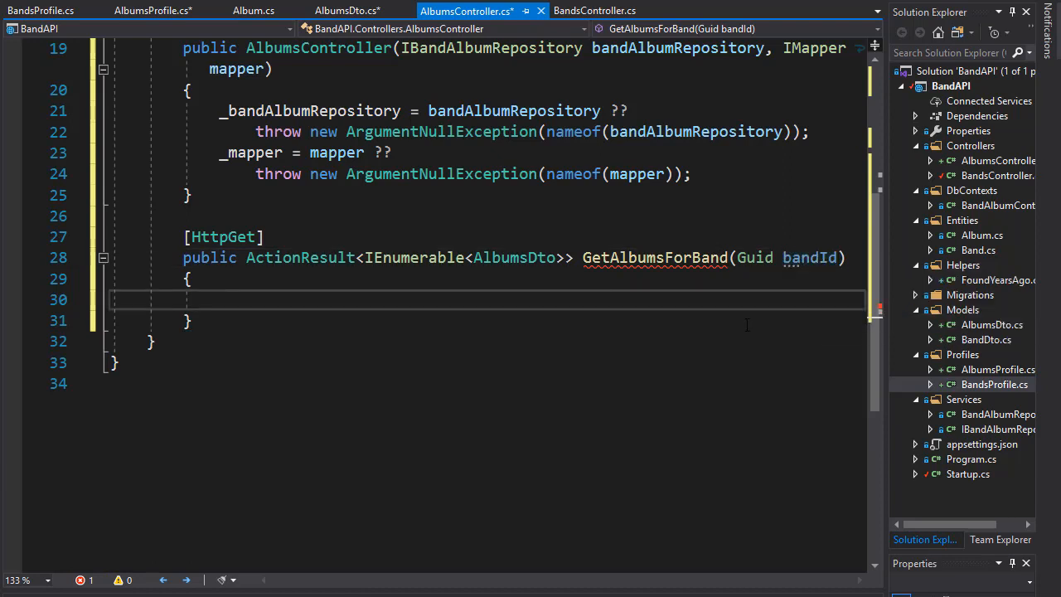
mouse_move(368, 307)
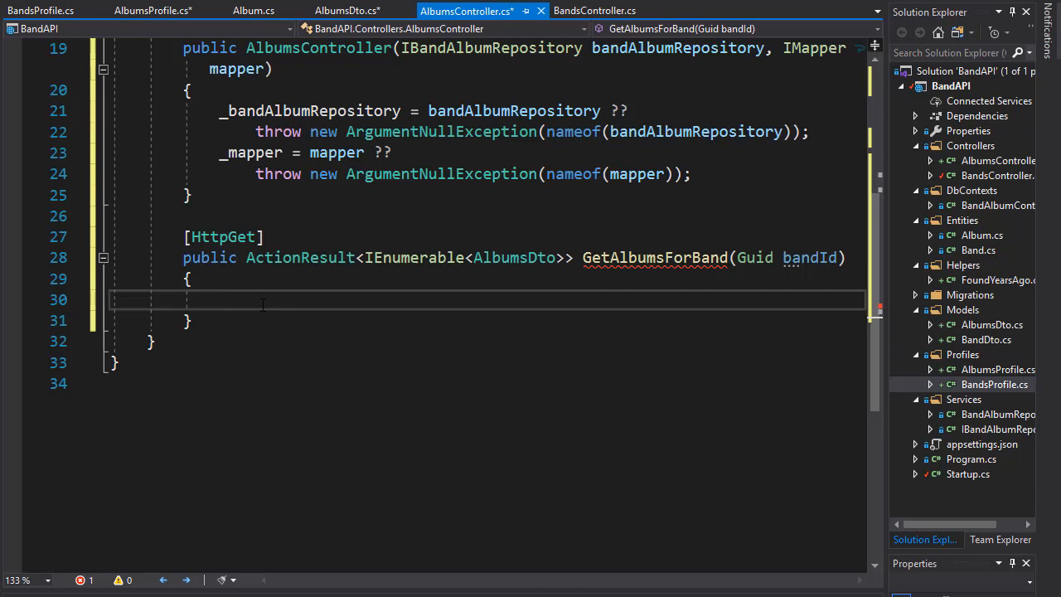
Add if (!_bandAlbumRepository.BandExists(bandId)) return NotFound(); at the top of the method
text(if ()
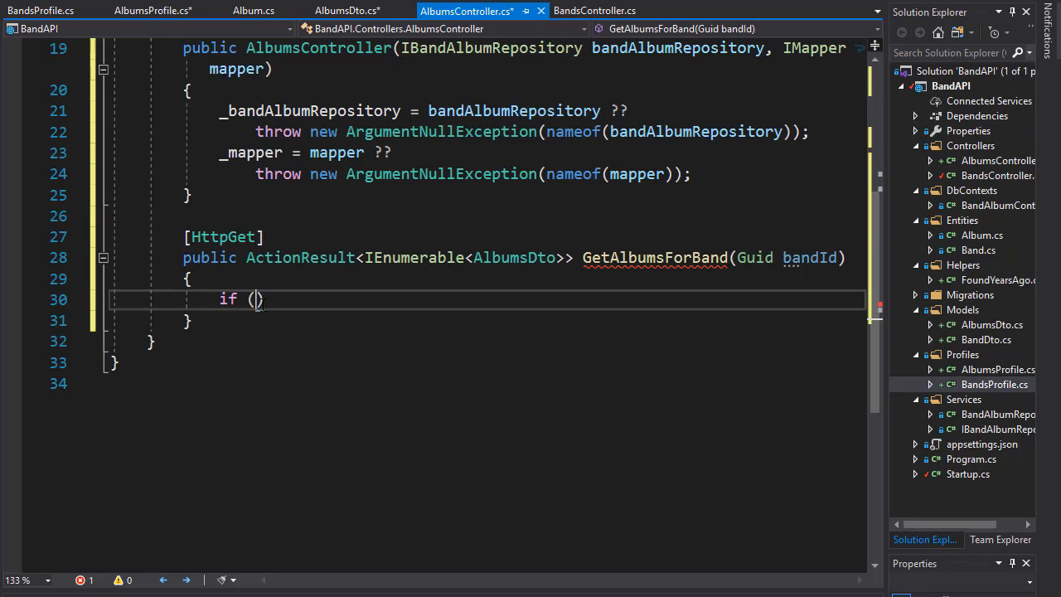
text(!_bandAlbumRepository)
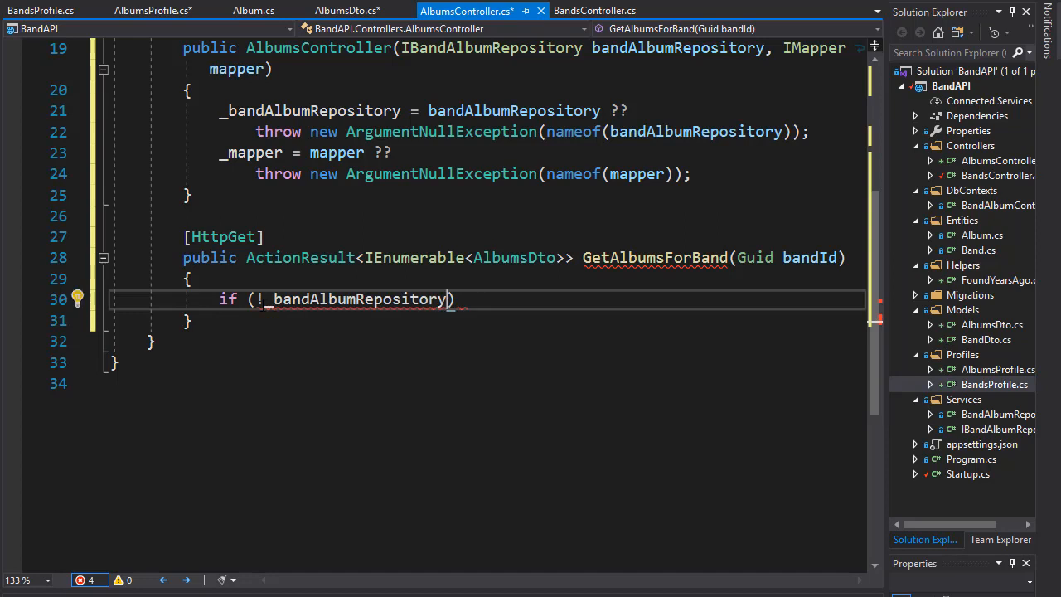
text(.)
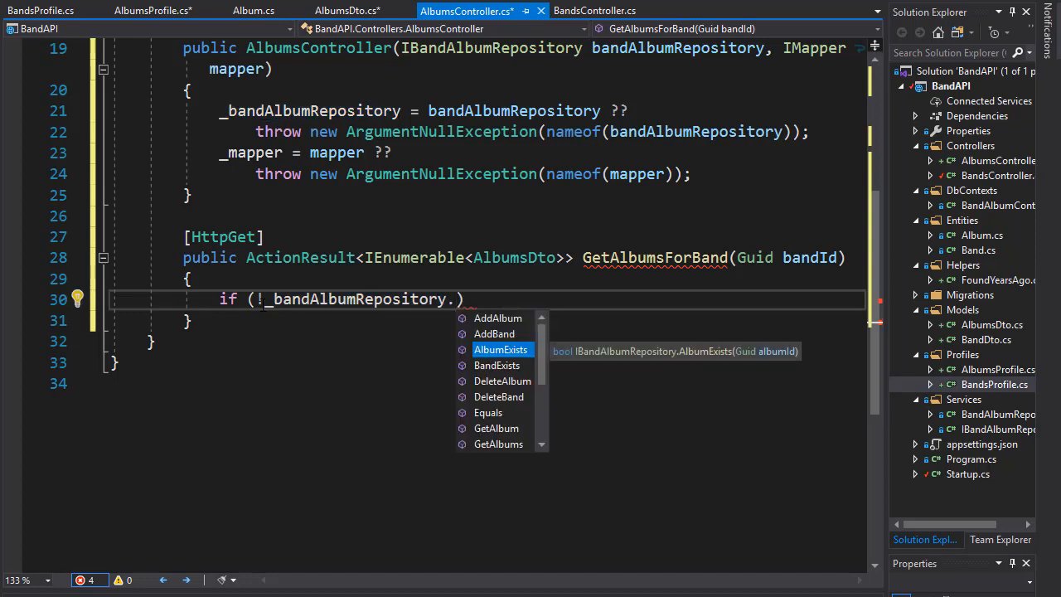
text(BandExists)
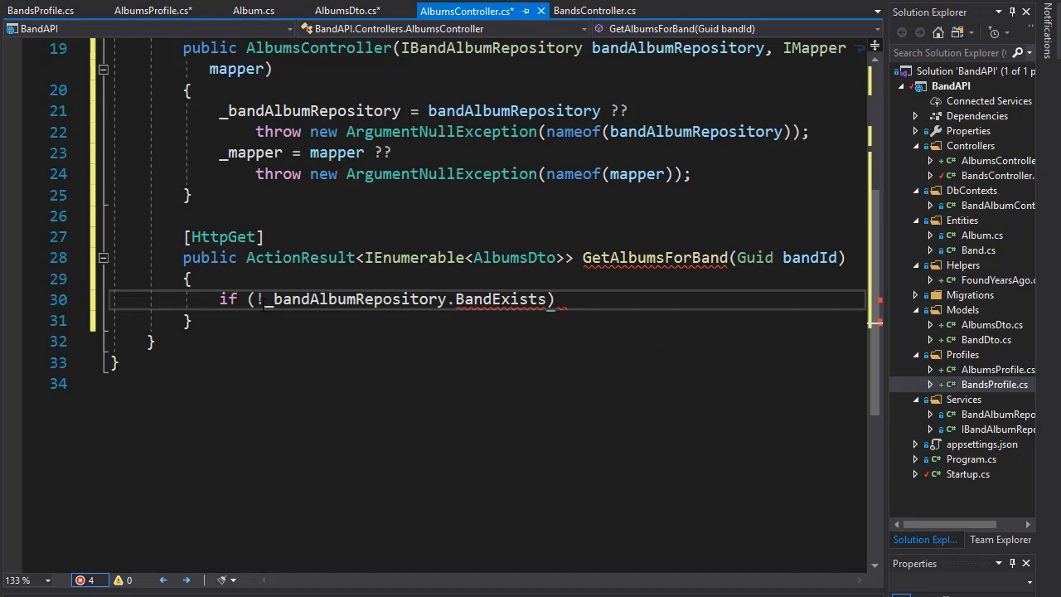
text(()
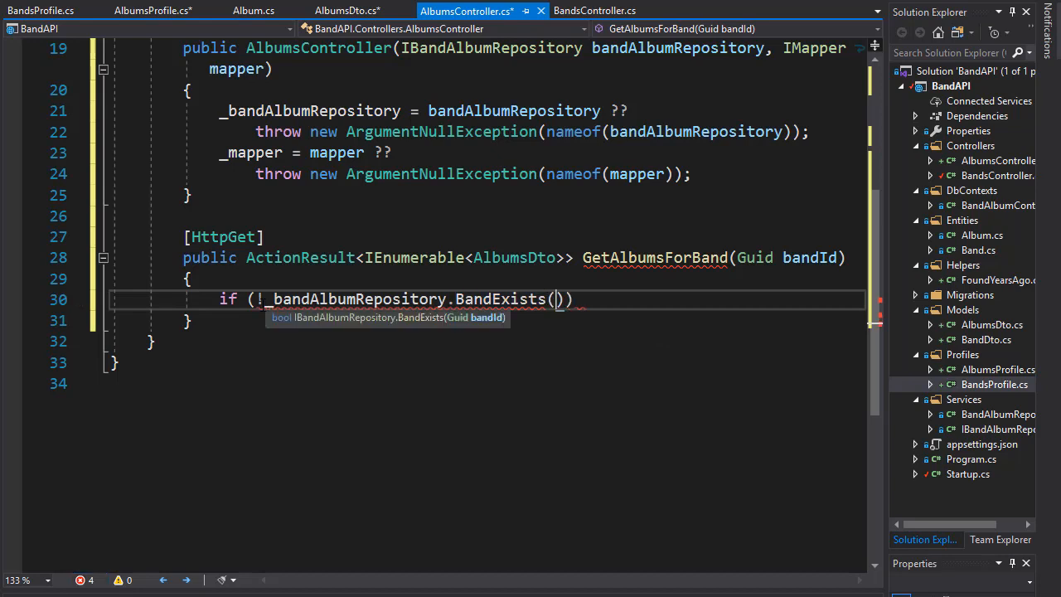
text(bandId)
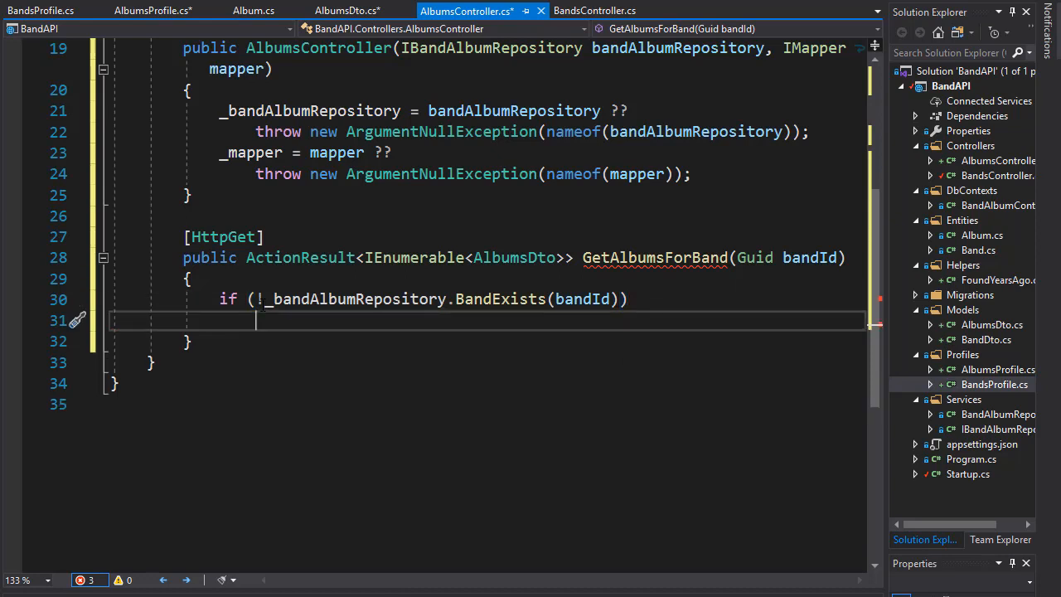
mouse_move(259, 298)
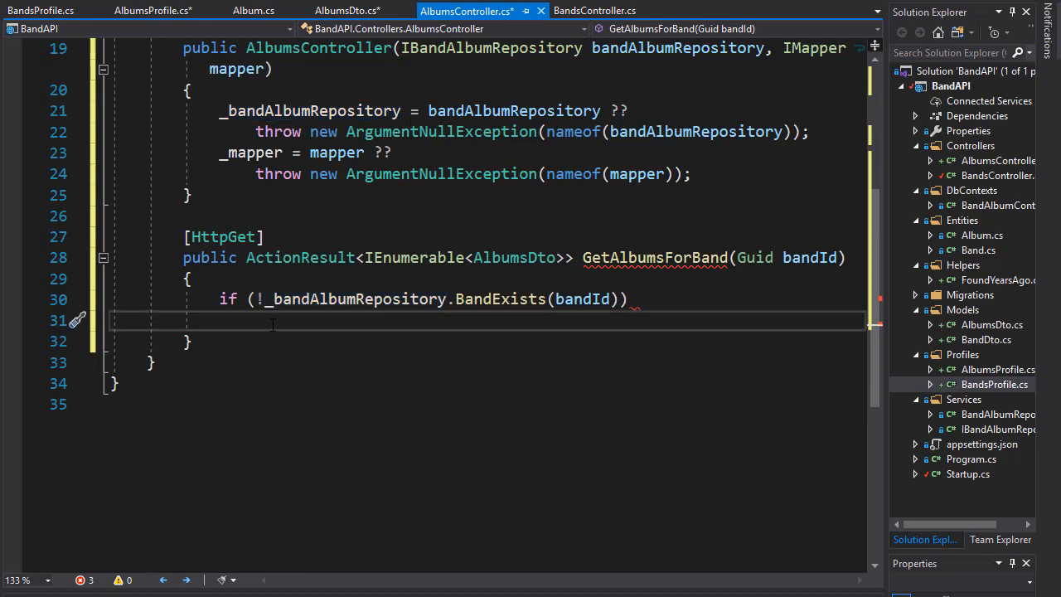
text(return)
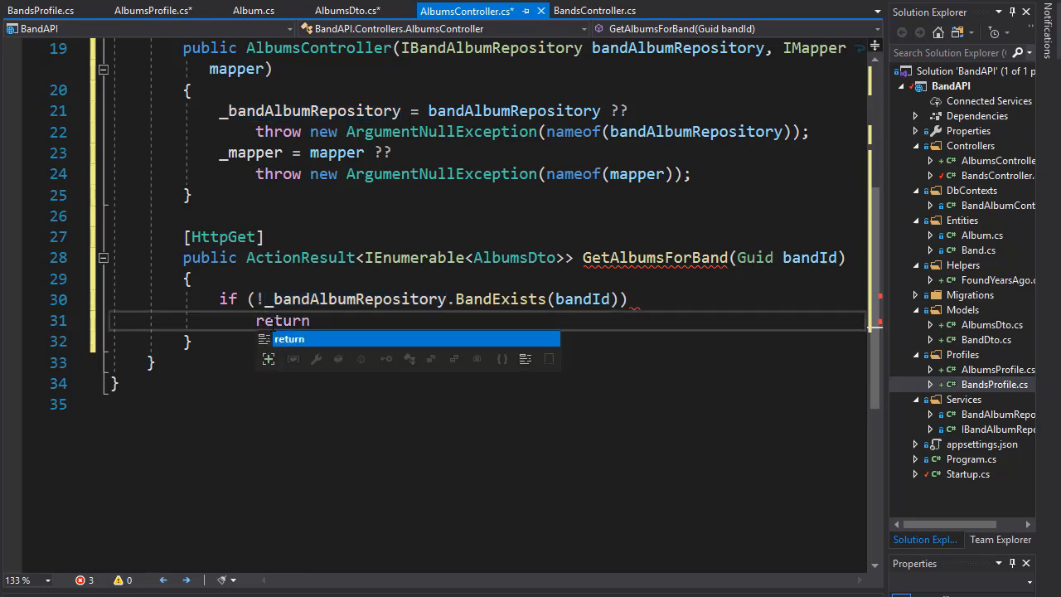
text(NotFound();)
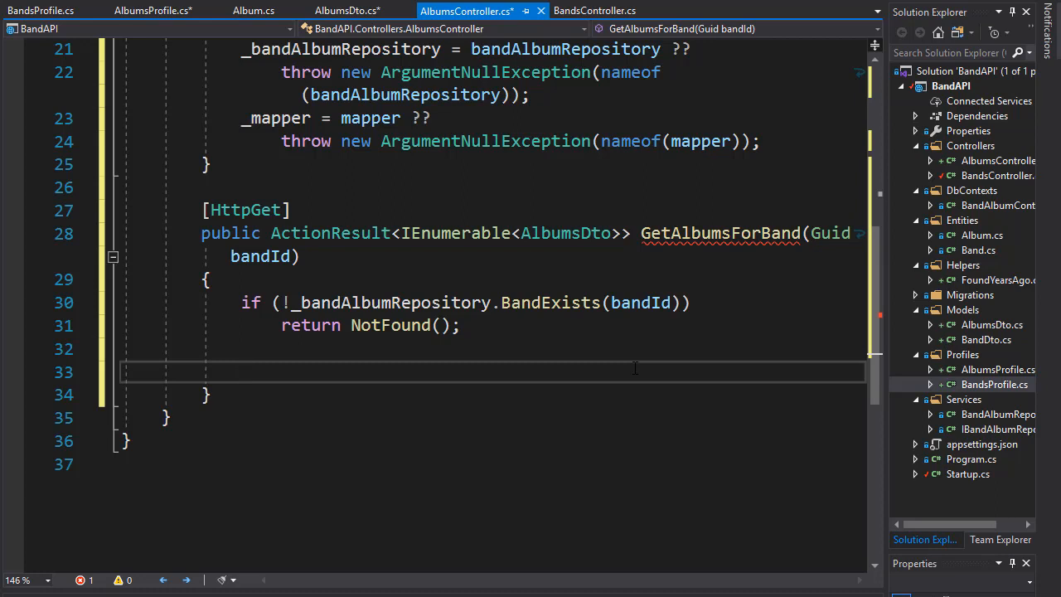
Add var albumsFromRepo = _bandAlbumRepository.GetAlbums(bandId); after the existence check
text(var)
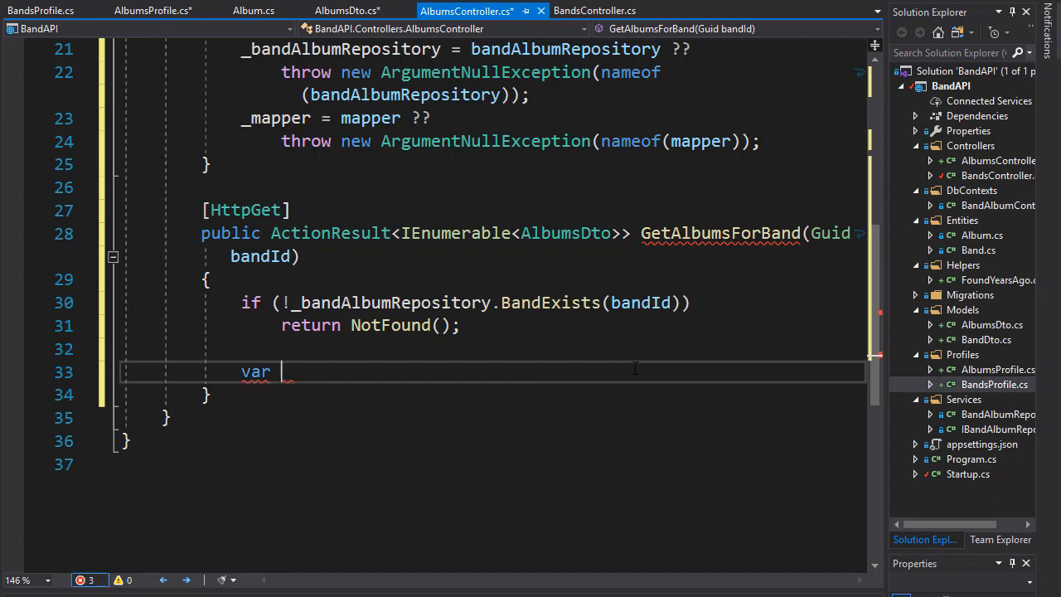
text(albumsFro)
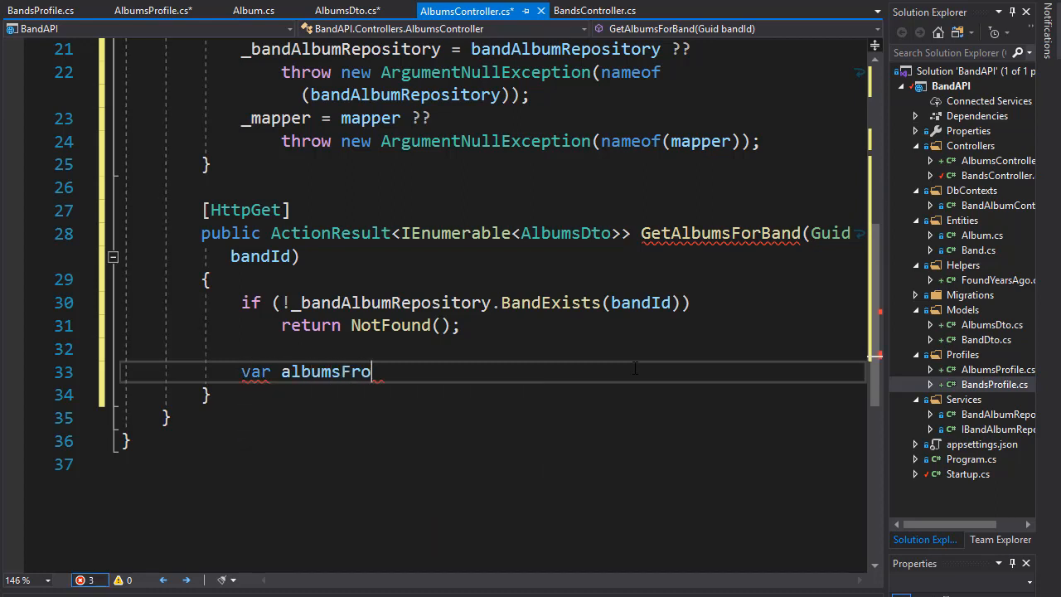
text(mRepo = _)
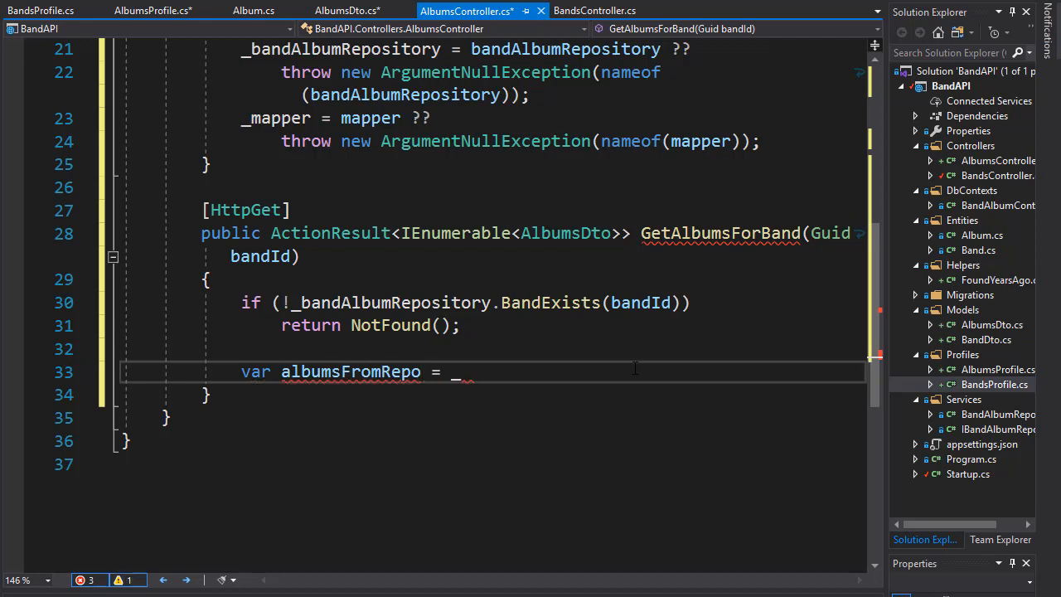
text(_bandAlbumRepository.)
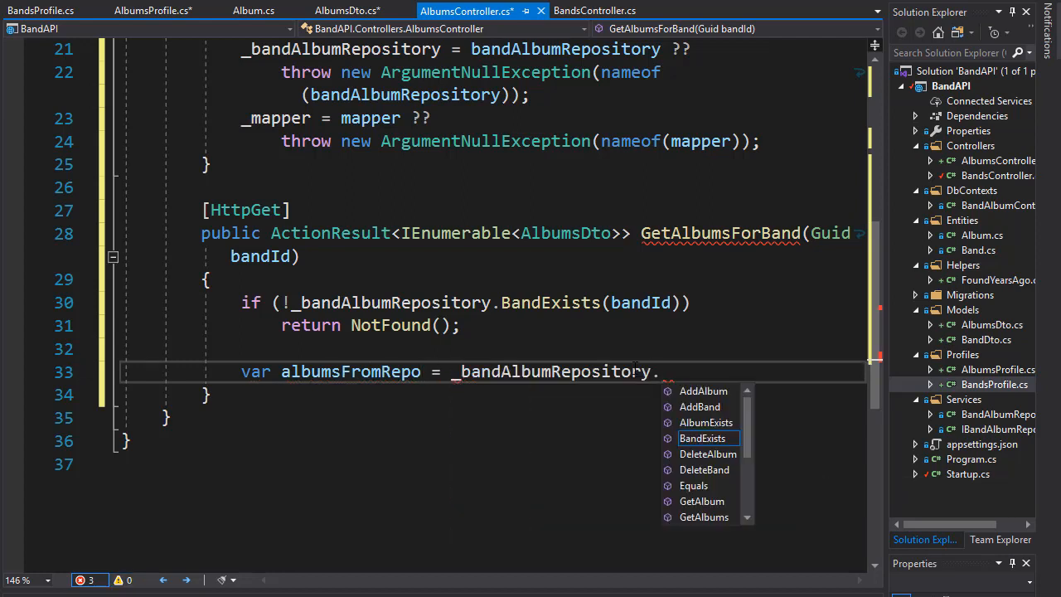
text(Get)
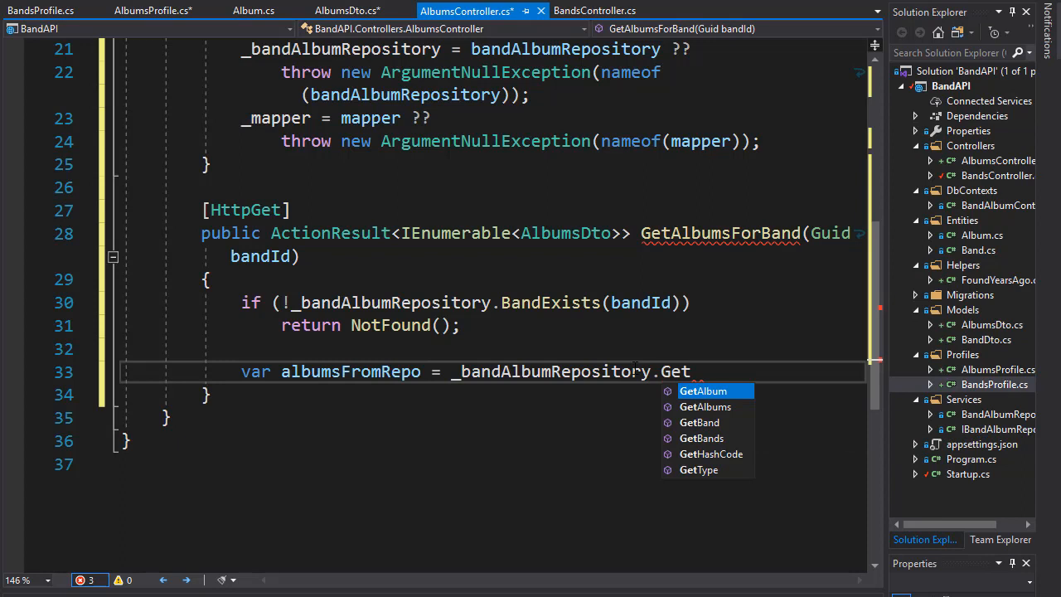
text(Albums)
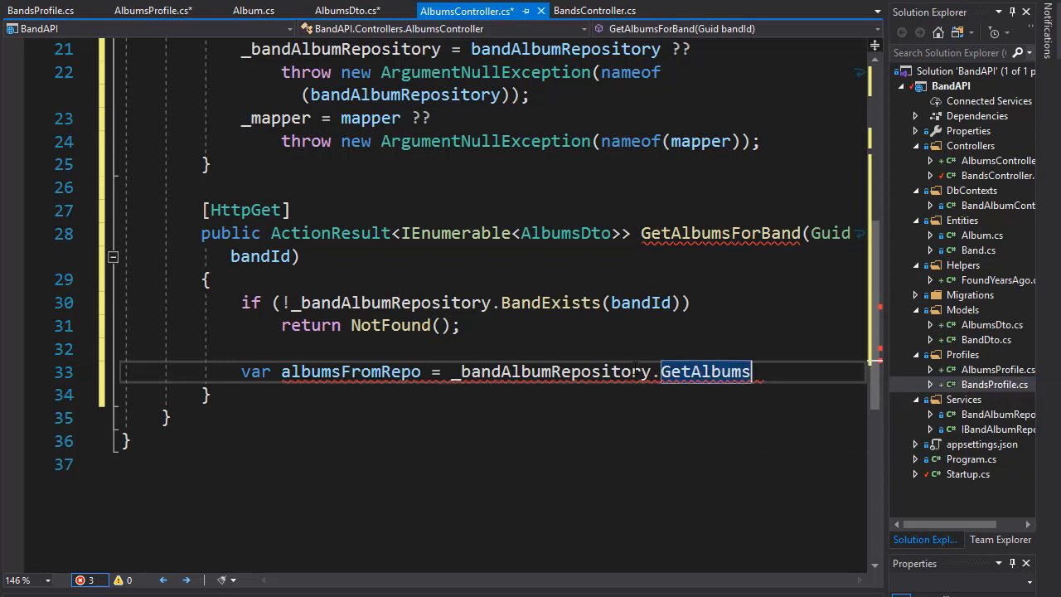
text(())
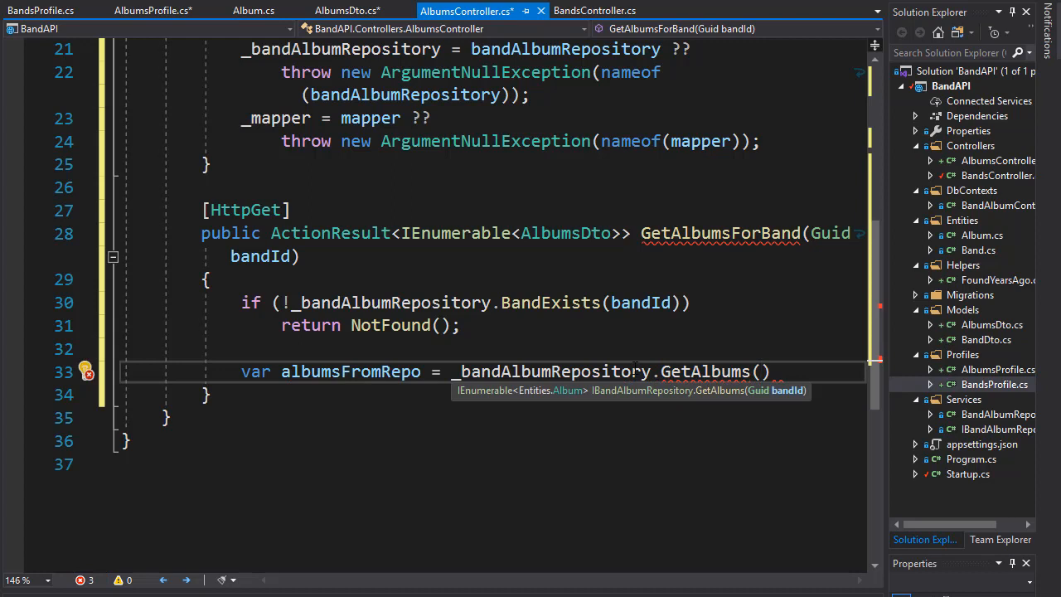
text(bandId)
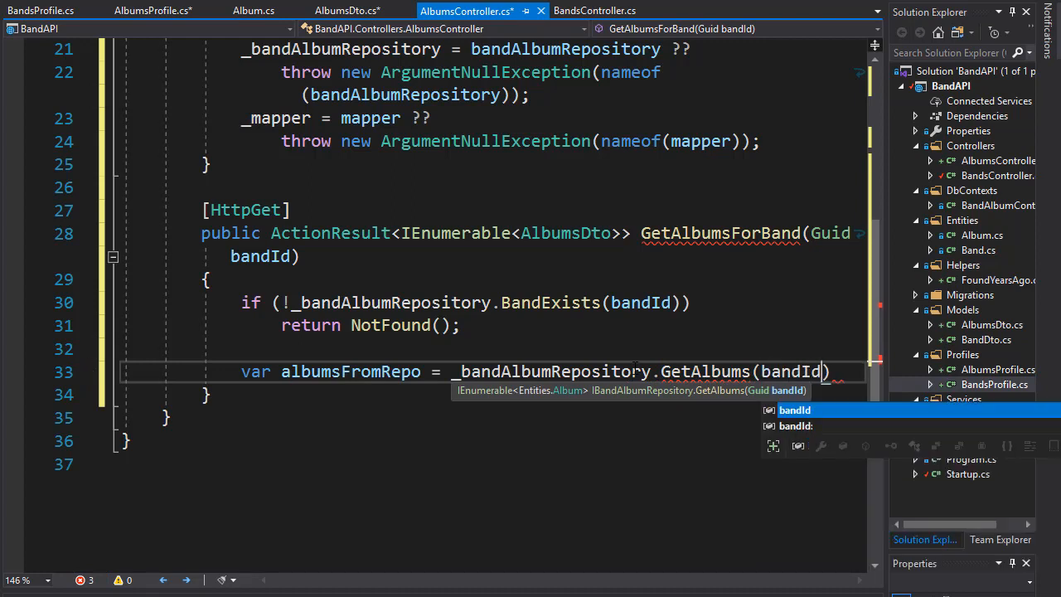
text();)
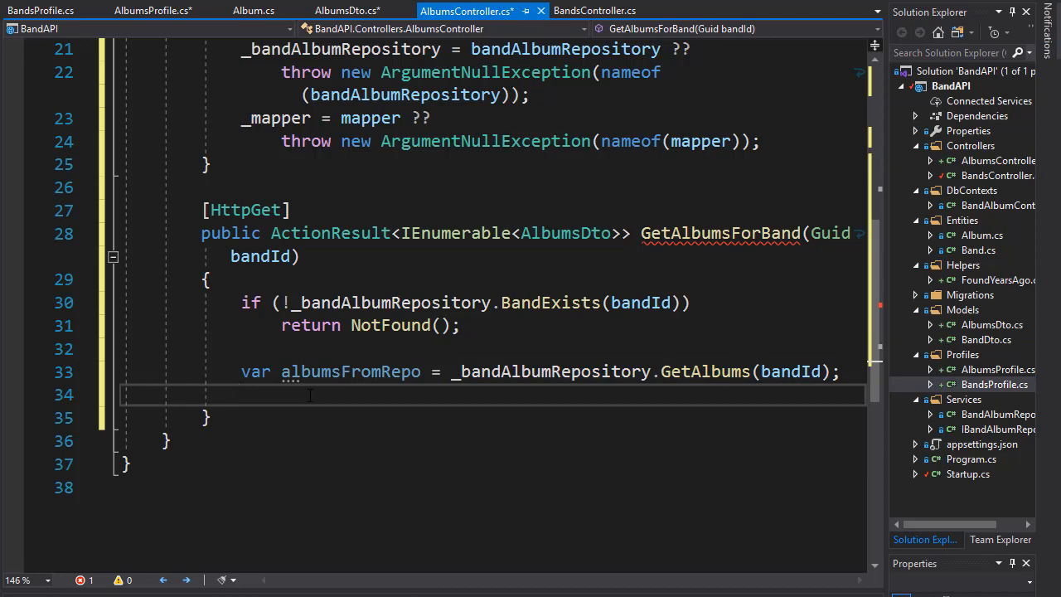
Add return Ok(_mapper.Map<IEnumerable<AlbumsDto>>(albumsFromRepo)); to end the method
text(return)
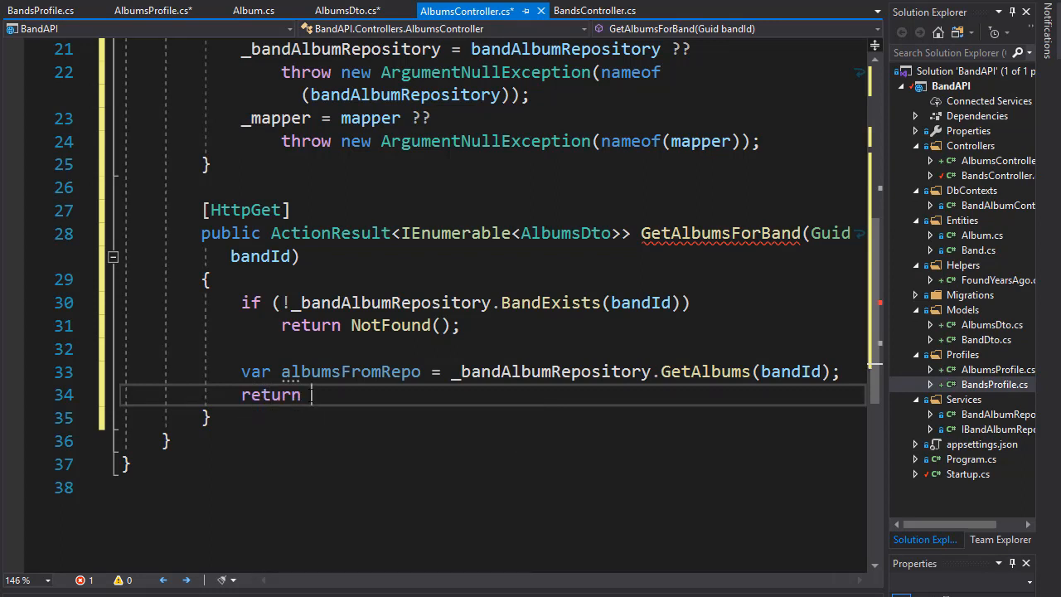
text(Ok())
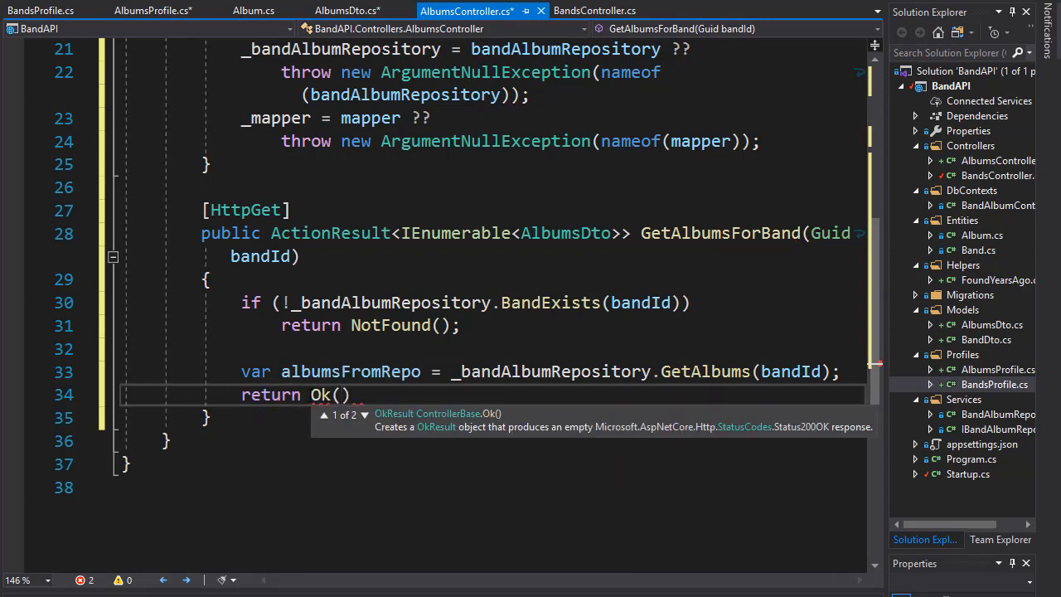
text(_)
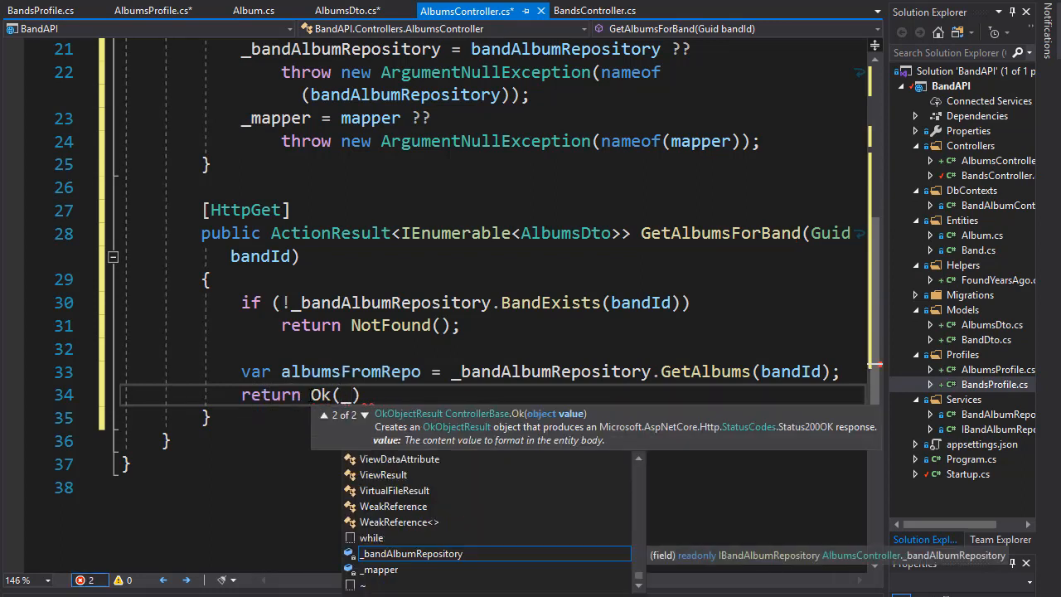
text(mapper.)
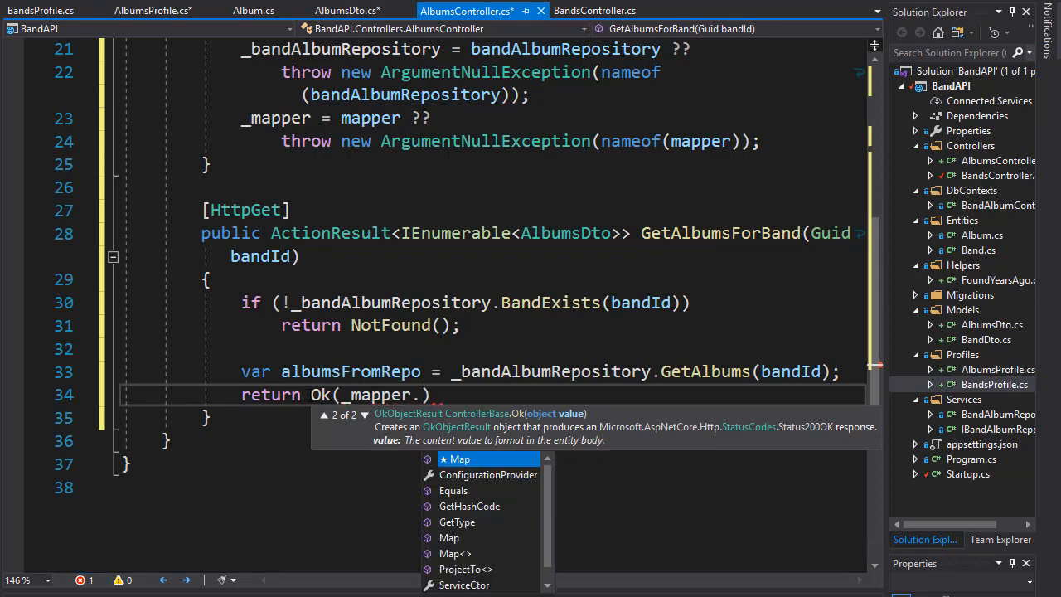
text(Map)
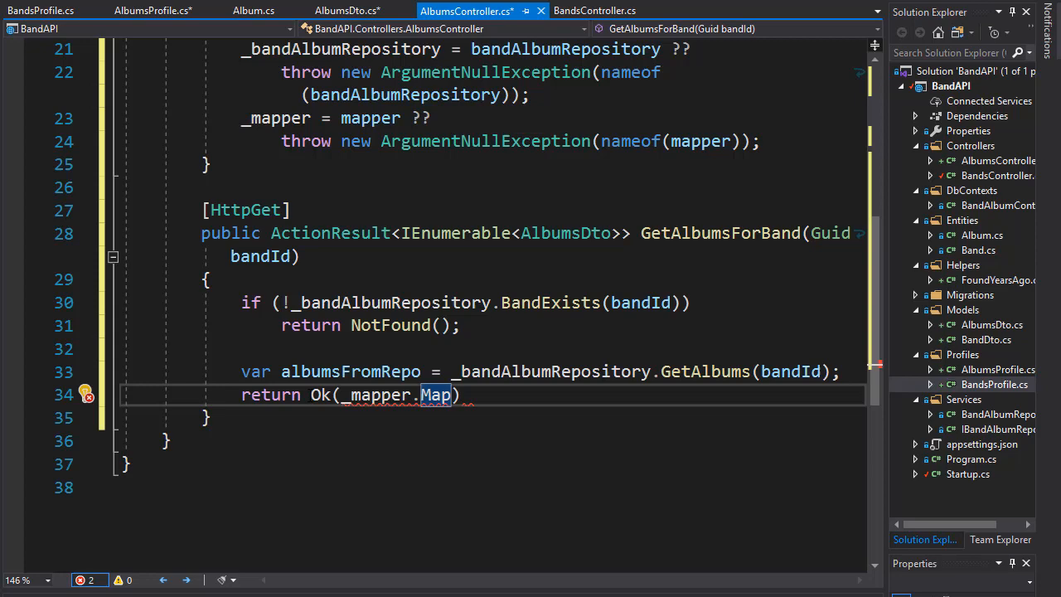
text(<>)
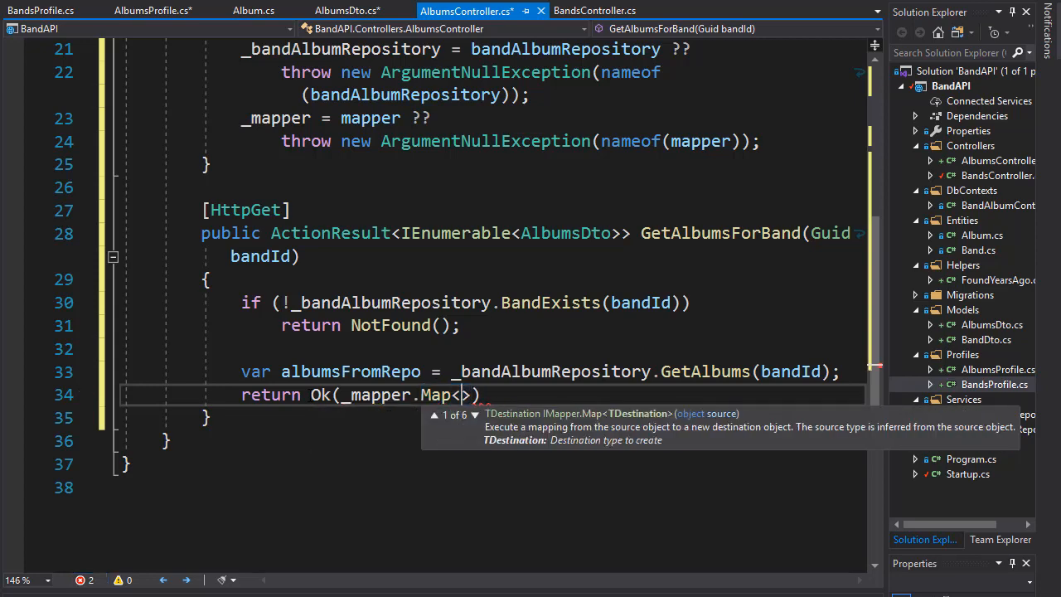
text(IEnumerable<AlbumsDto)
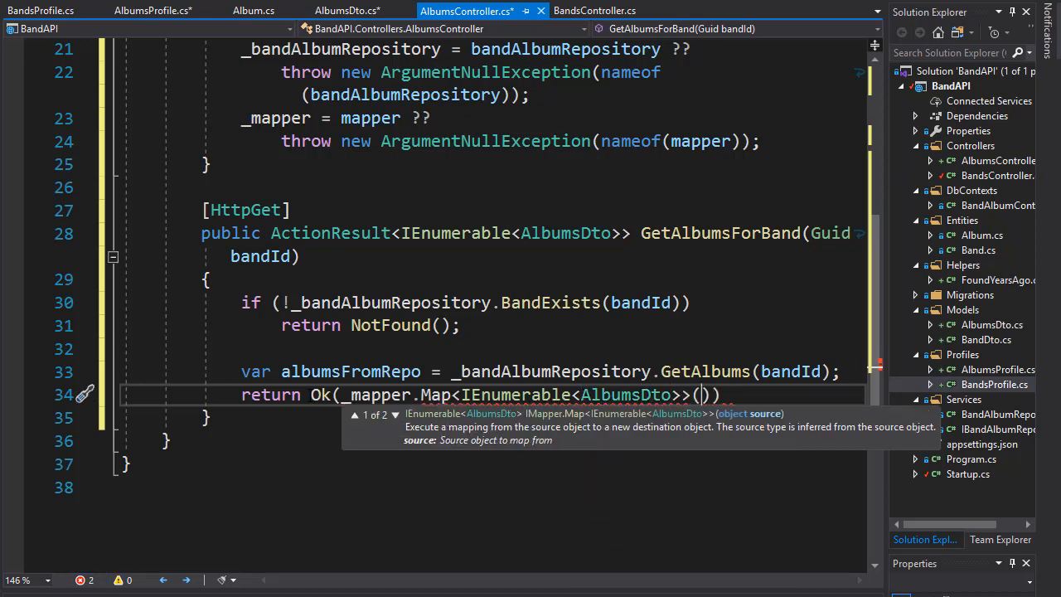
text(albumsFromRepo)
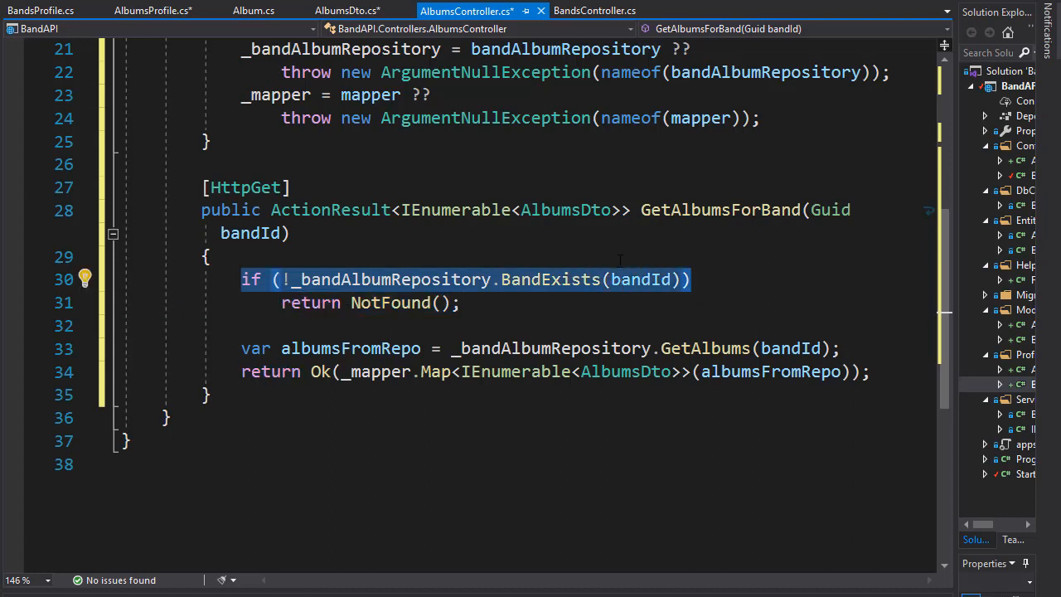
double_click(550, 279)
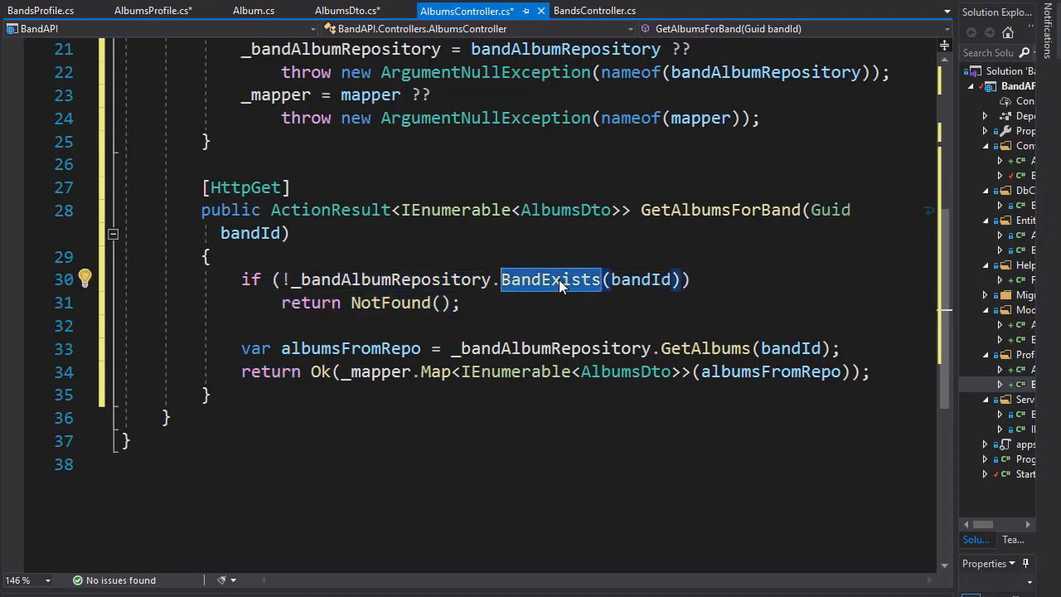
mouse_move(642, 279)
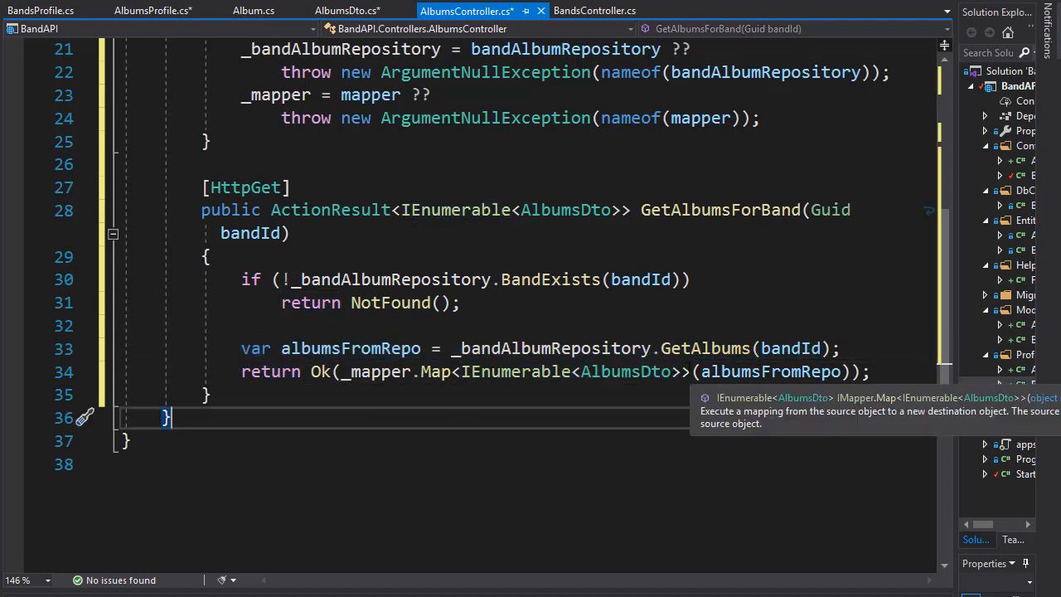
double_click(625, 371)
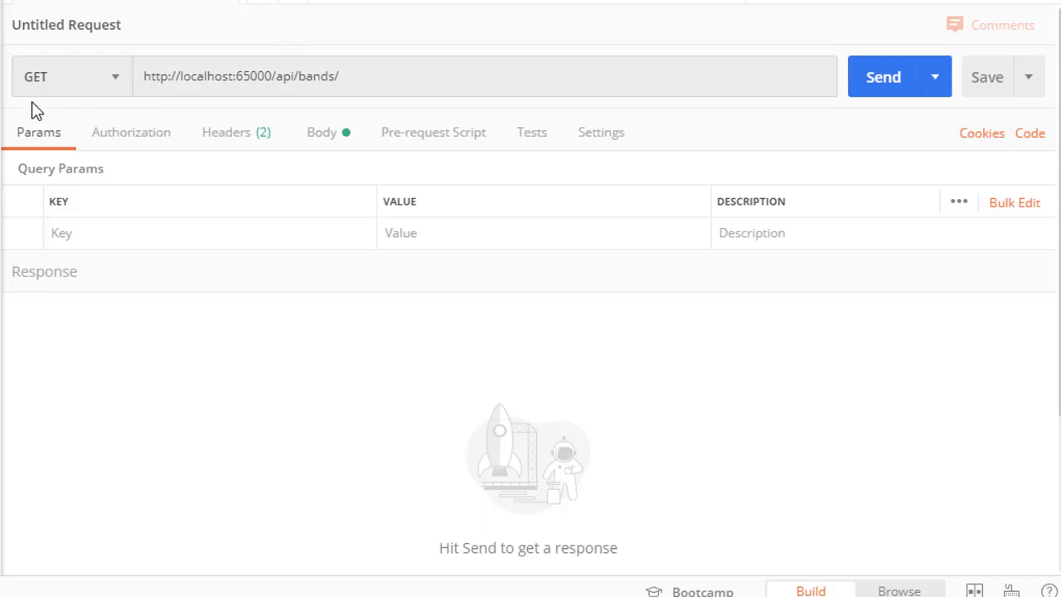
mouse_move(279, 93)
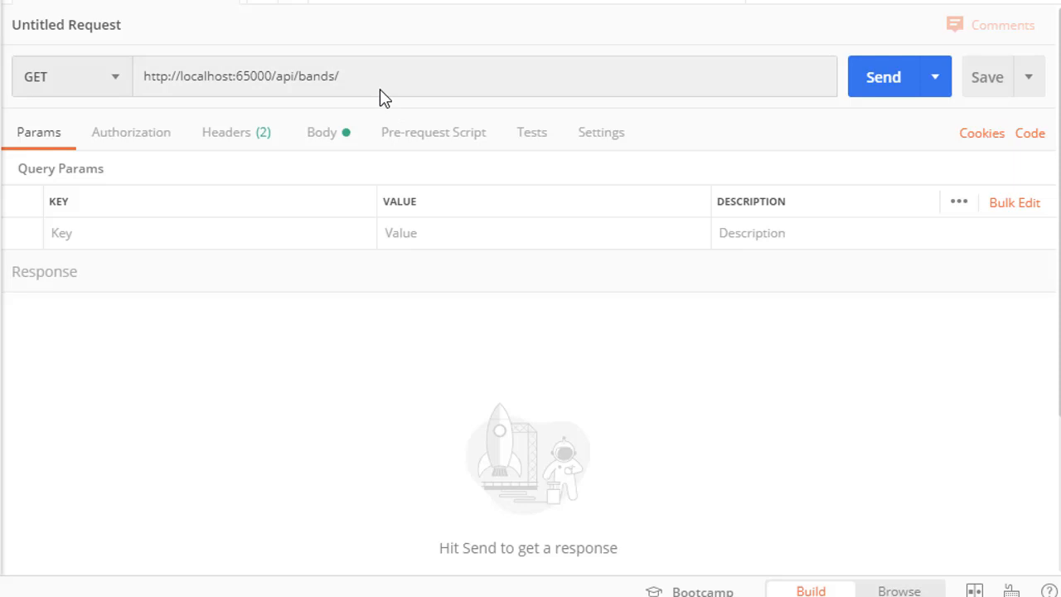
Append cb554ed6-8fa7-4b8d-8d90-55cc6a3e0074/albums to the api/bands/ request URL
text(cb554ed6-8fa7-4b8d-8d90-55cc6a3e0074)
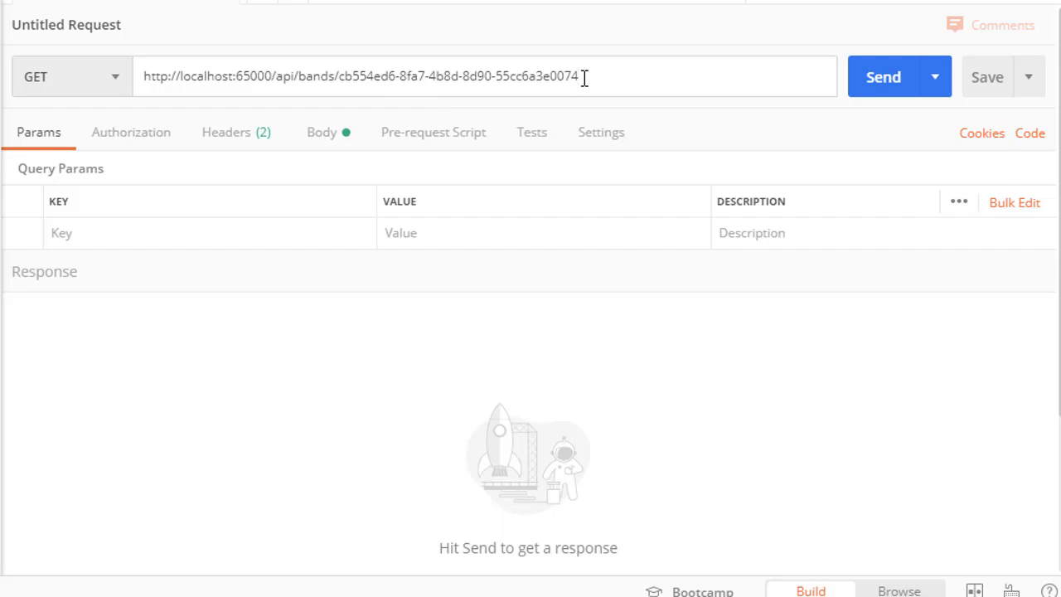
text(/)
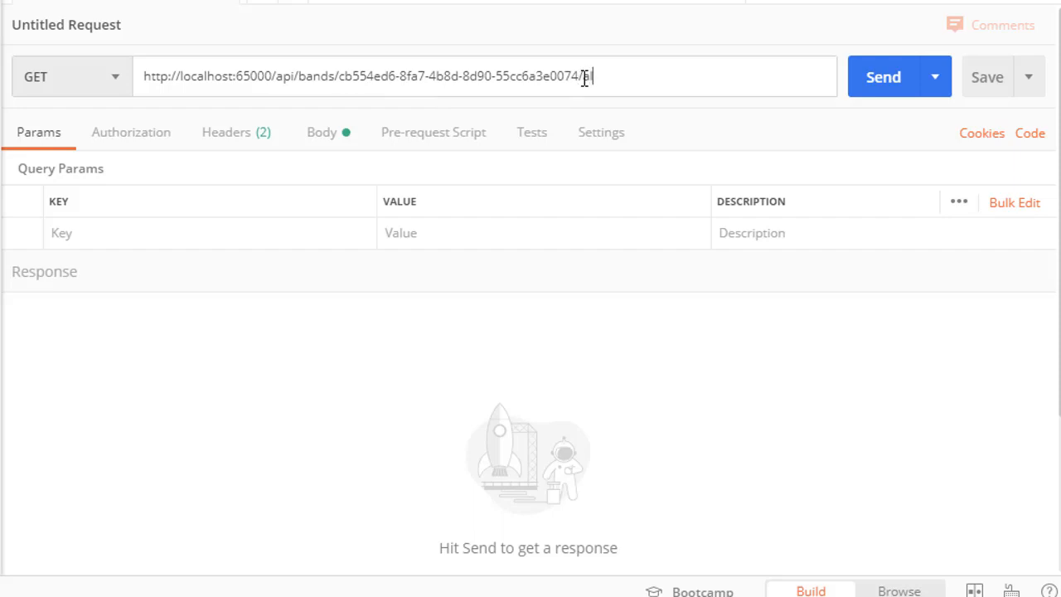
text(albums)
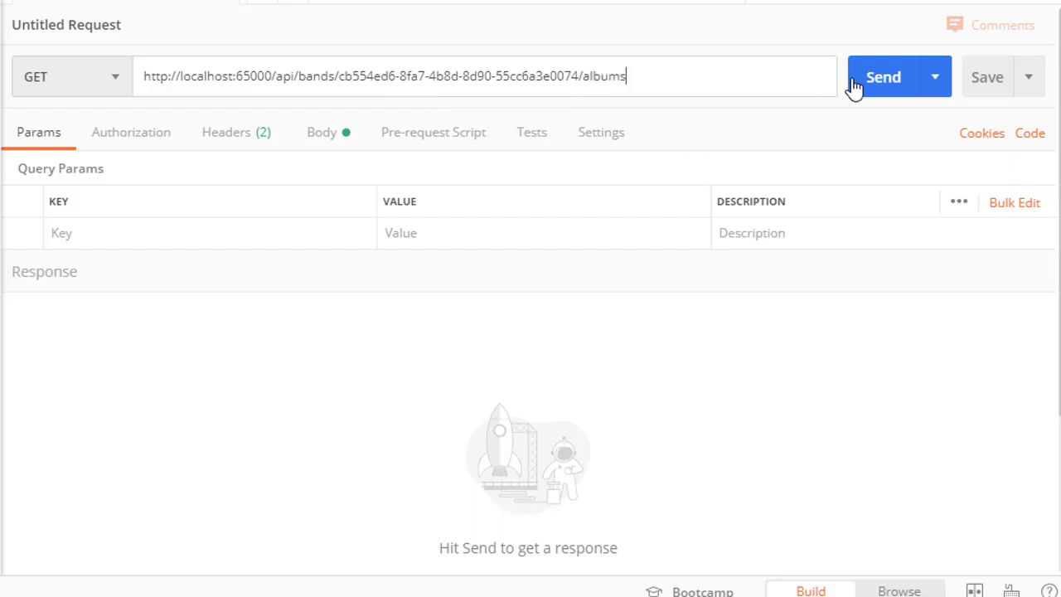
Send the GET request and confirm 200 OK with the Waterloo album
click(882, 76)
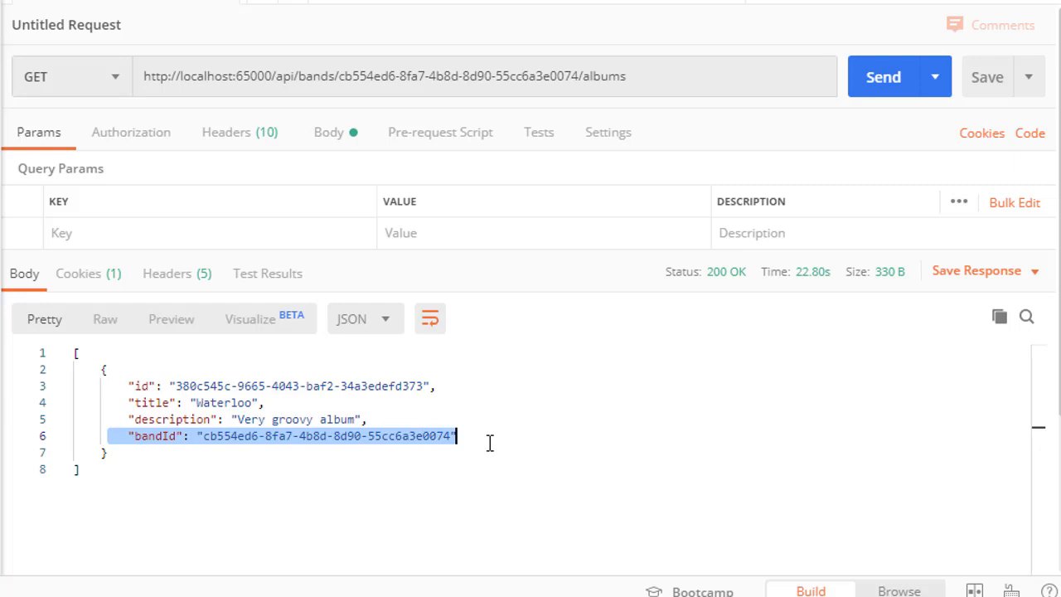
mouse_move(804, 373)
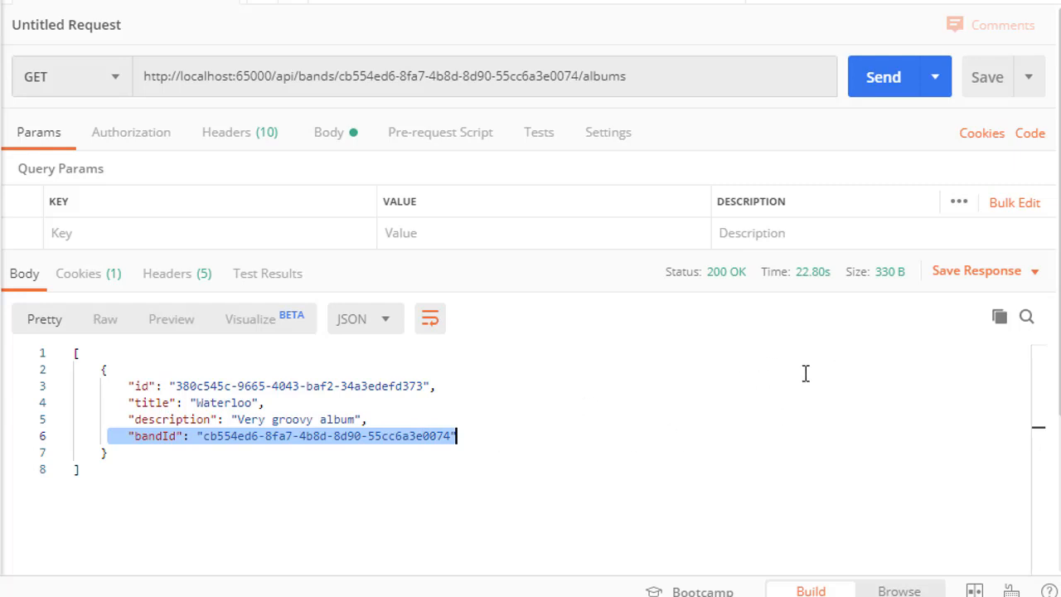
mouse_move(502, 309)
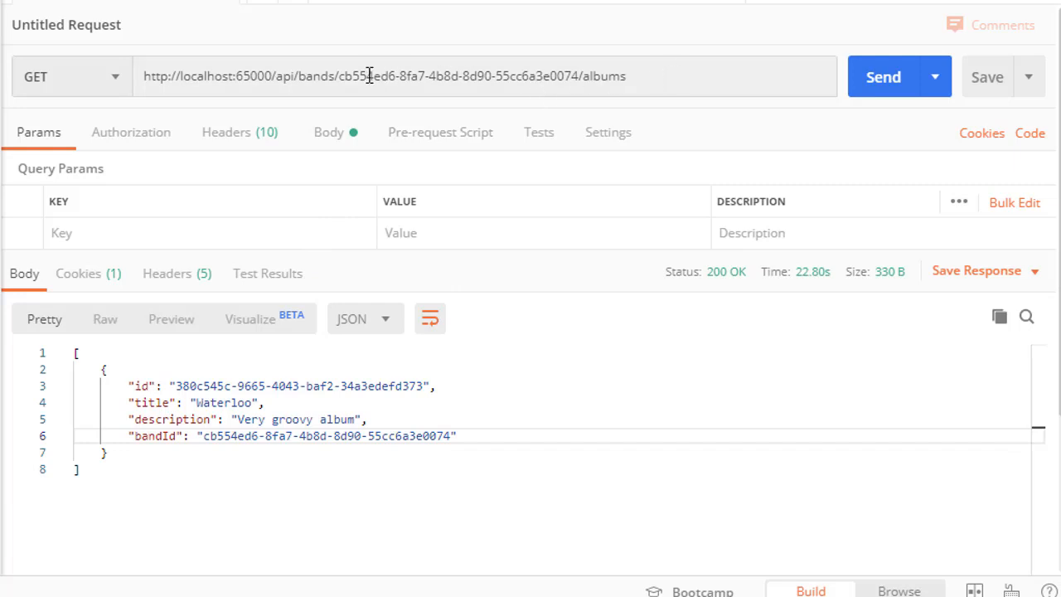
mouse_move(574, 137)
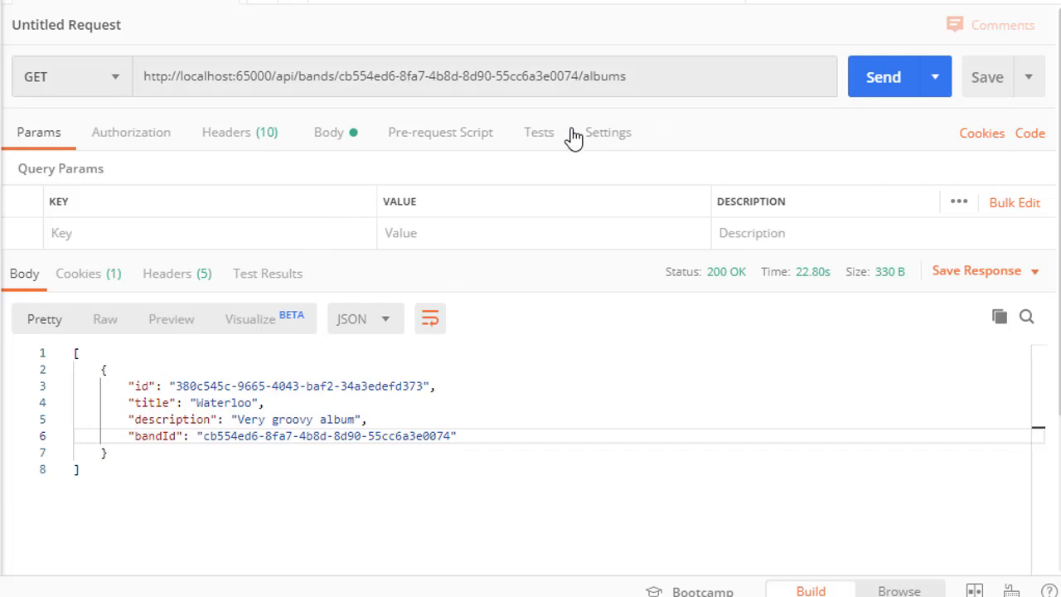